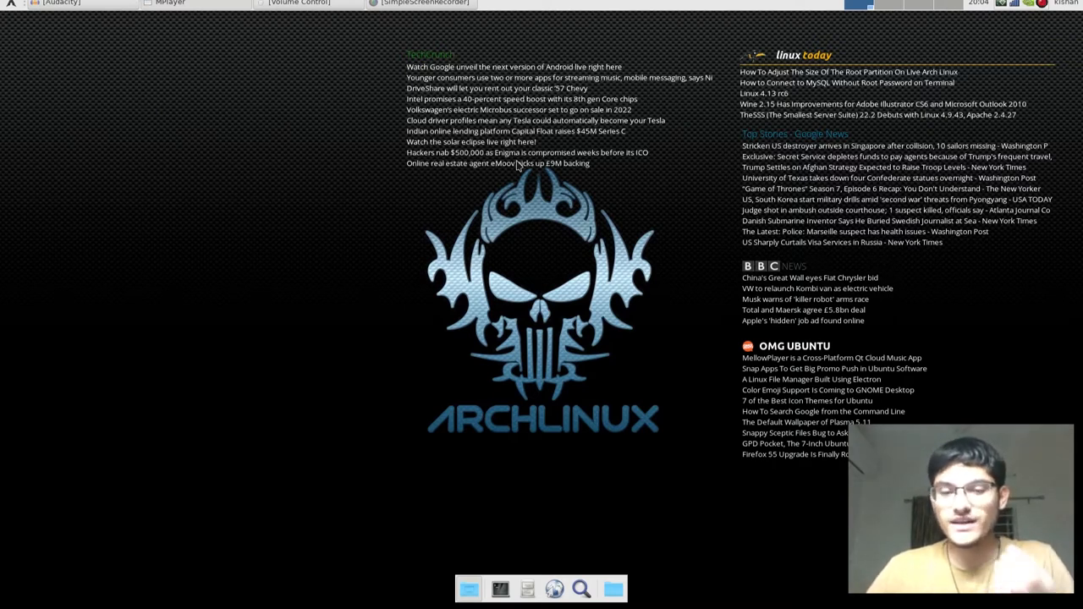
{"action": "mouse_move", "coordinate": [455, 427]}
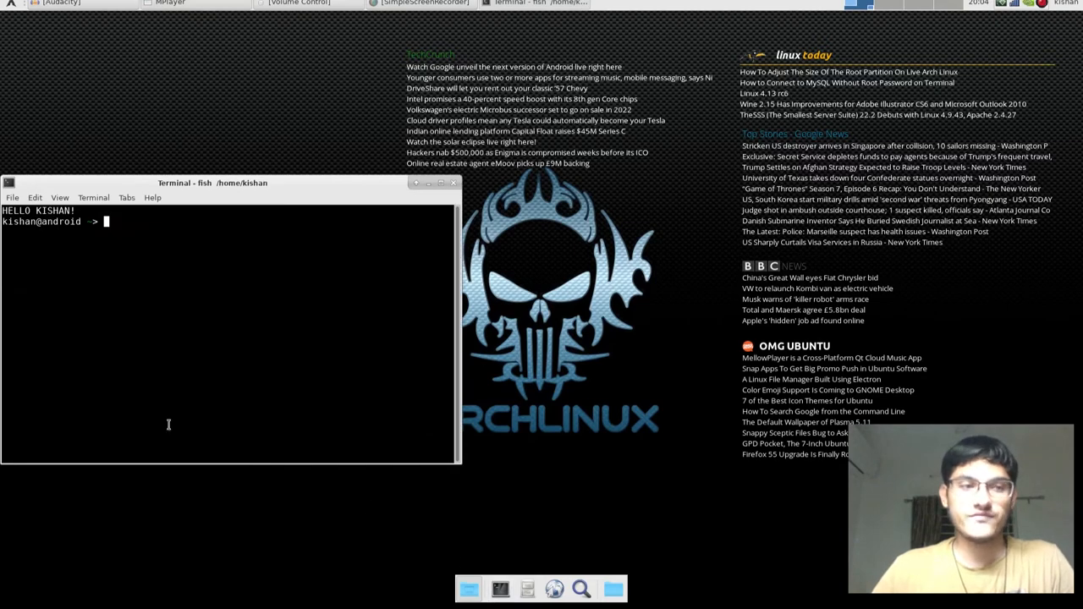
- Move the terminal to the screen centre and list the connected USB devices with lsusb
{"action": "left_click_drag", "start_coordinate": [212, 182], "coordinate": [436, 161]}
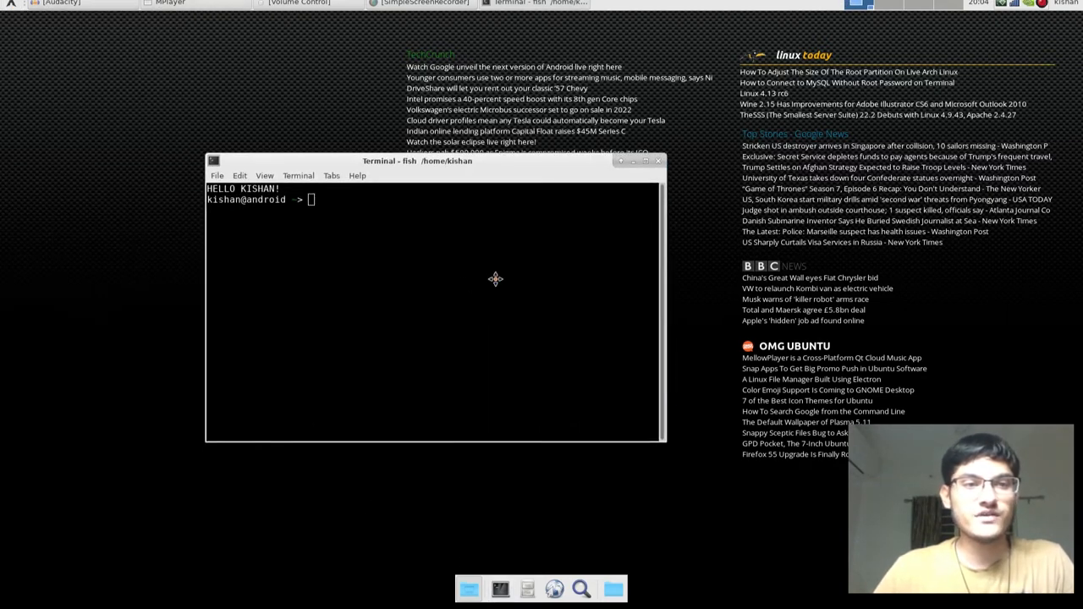
{"action": "type", "text": "lsusb"}
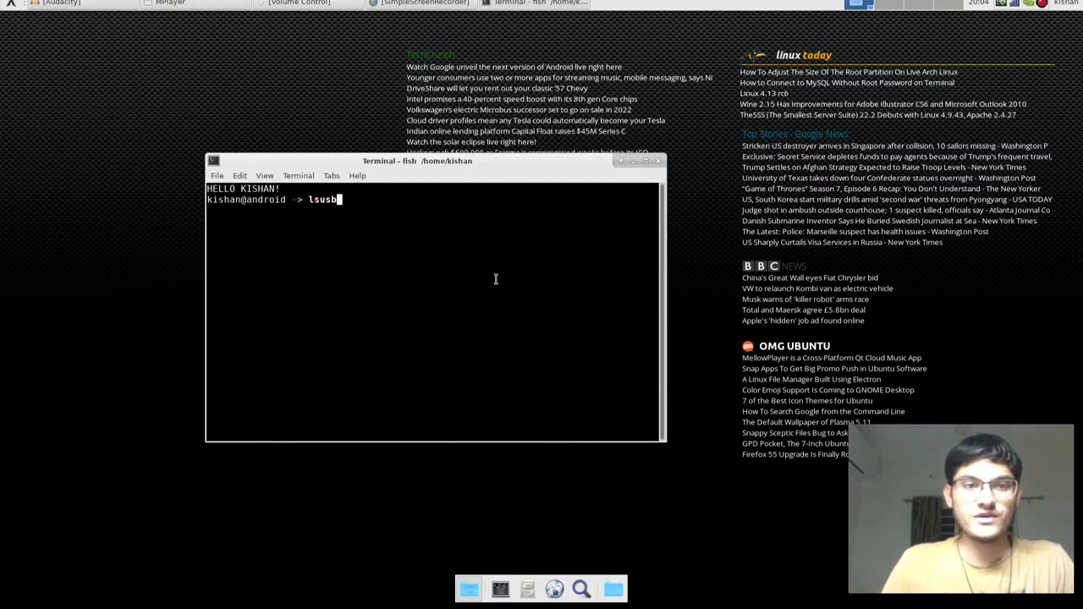
{"action": "key", "text": "Return"}
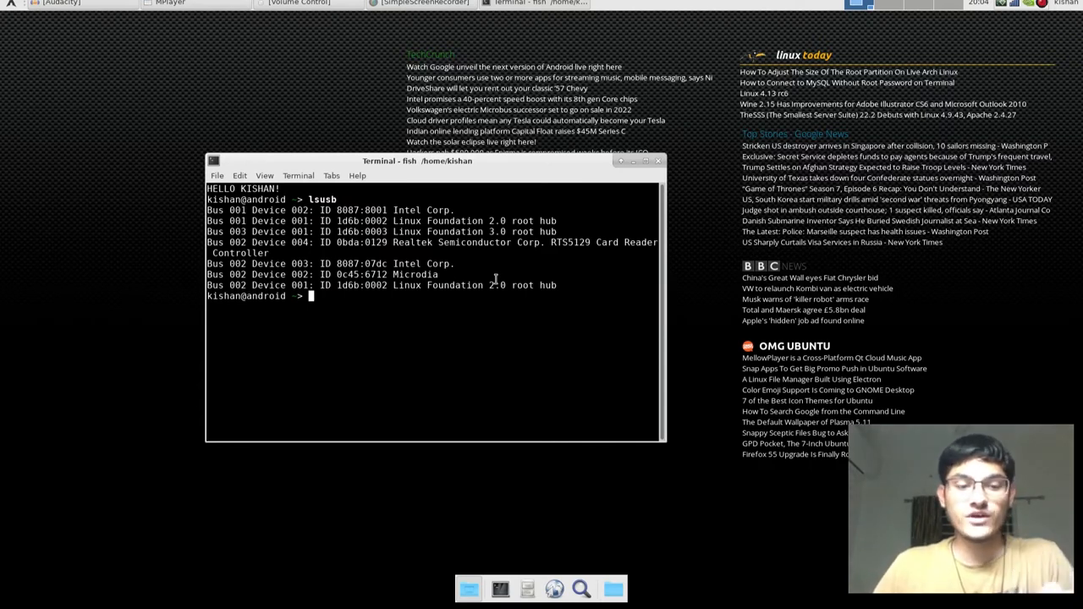
- Keep a live watch on the device listing until the 4GB flash drive appears, then quit it
{"action": "type", "text": "watch dmesg | tail"}
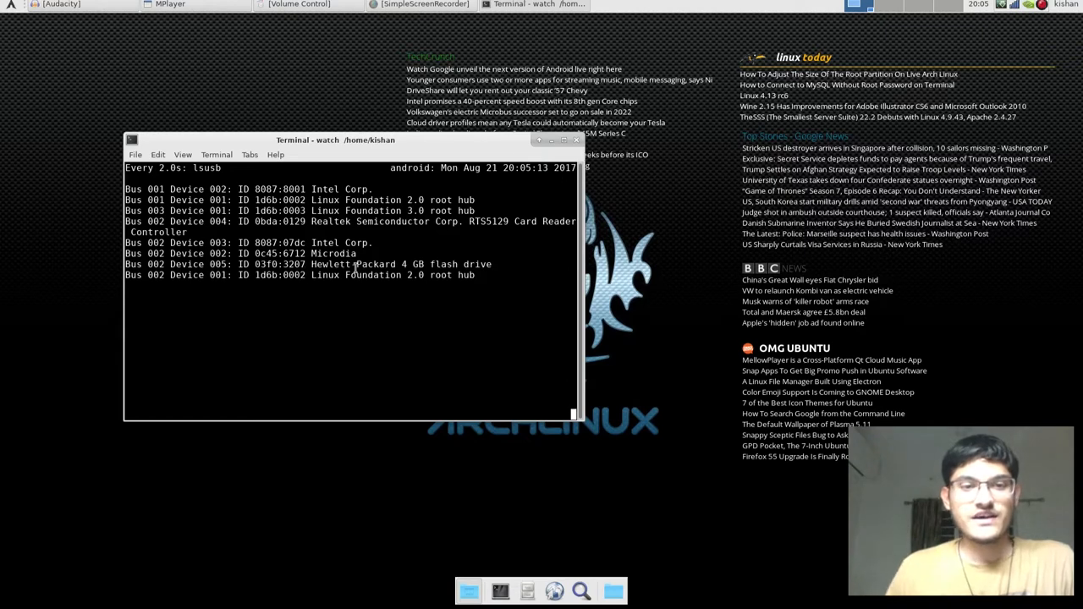
{"action": "double_click", "coordinate": [381, 264]}
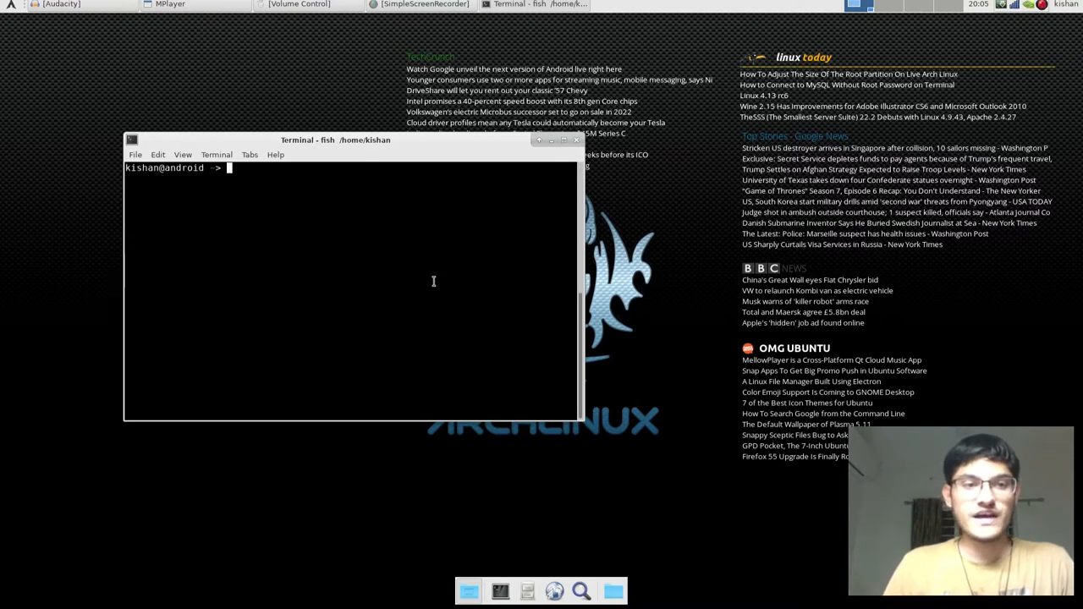
- Check disk usage with df -h and list the /dev/sd* drive devices including sdb
{"action": "type", "text": "df -h"}
{"action": "type", "text": "ls /dev/s"}
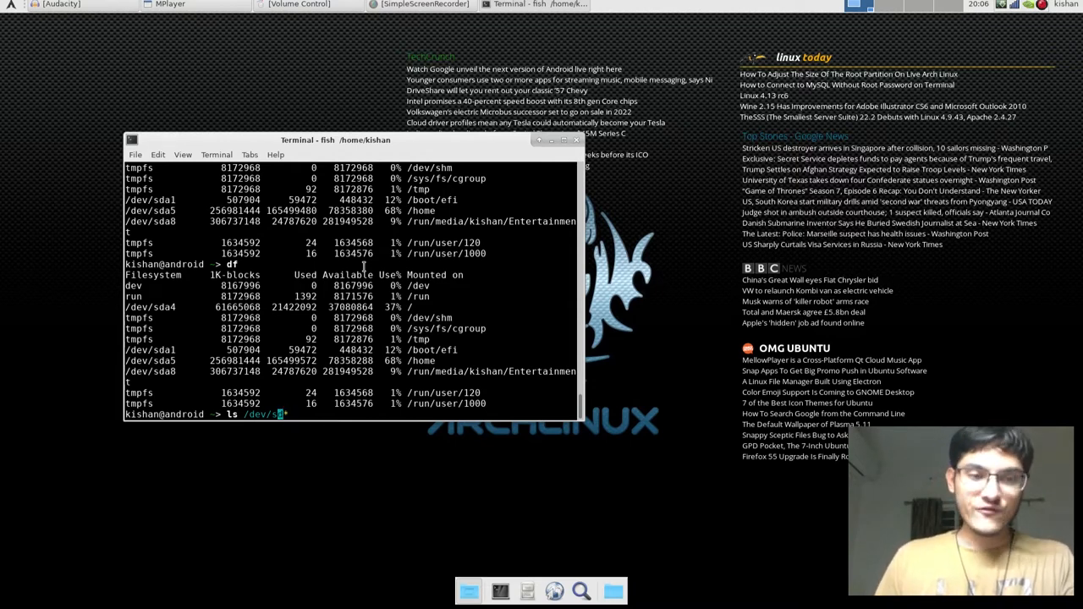
{"action": "type", "text": "d"}
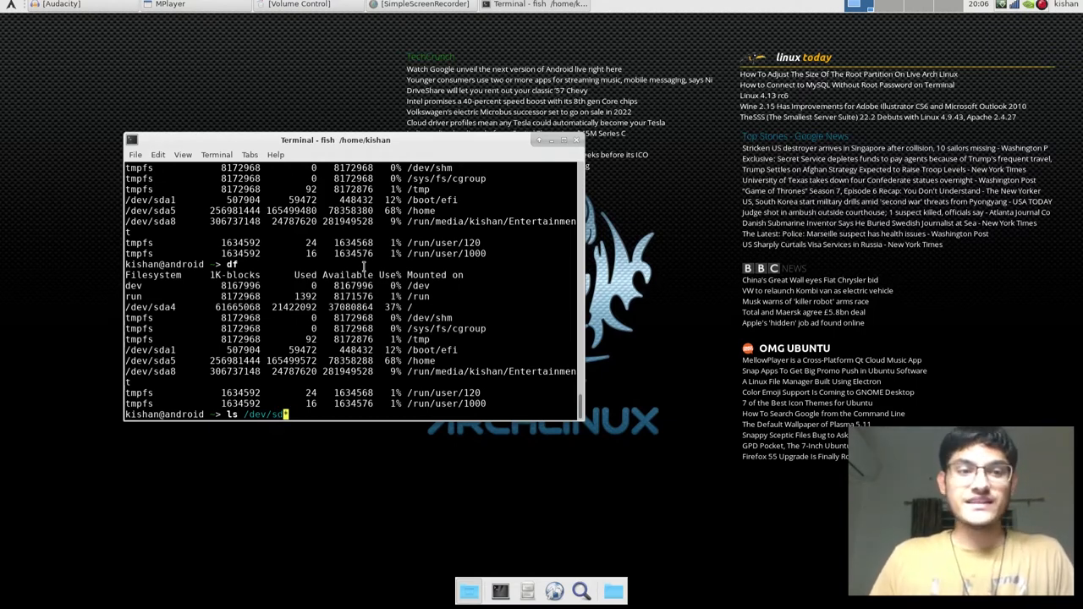
{"action": "key", "text": "Return"}
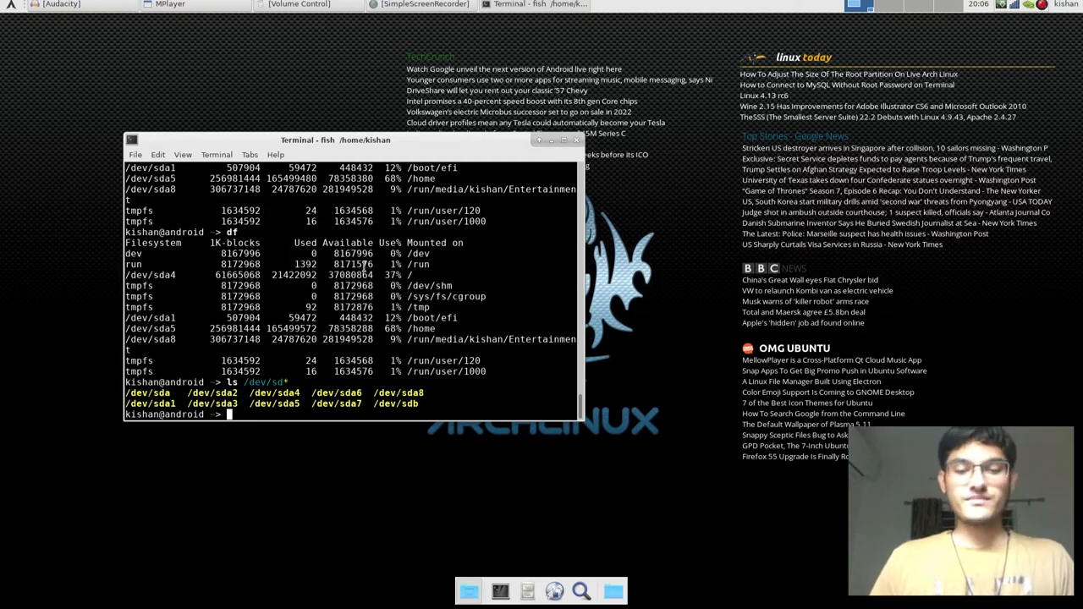
- Start a mount command for /dev/sdb and end with the home folder open in Thunar
{"action": "type", "text": "mount"}
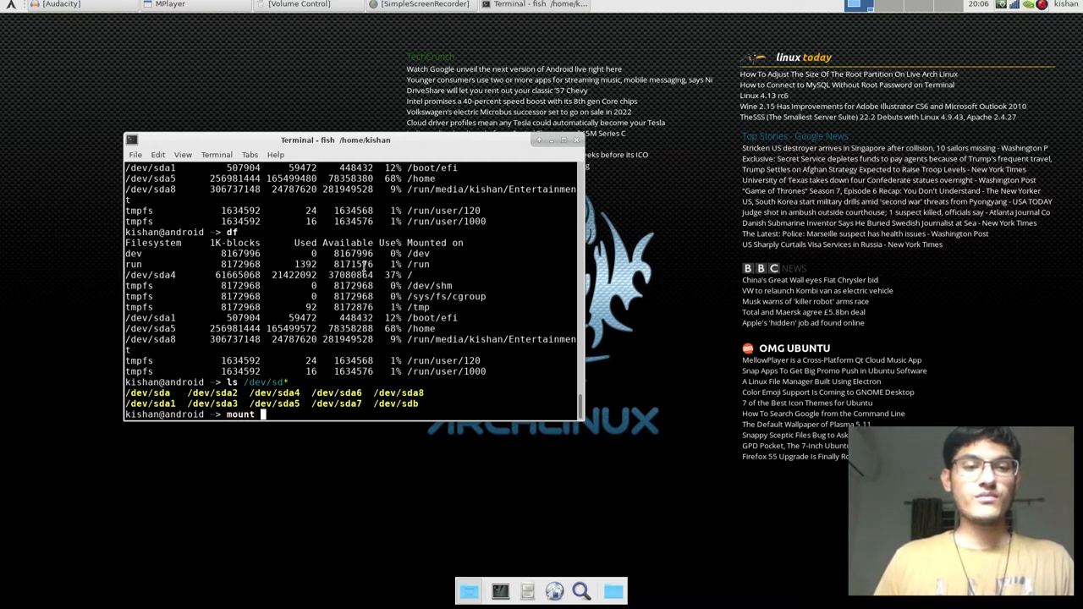
{"action": "type", "text": "/dev/sv"}
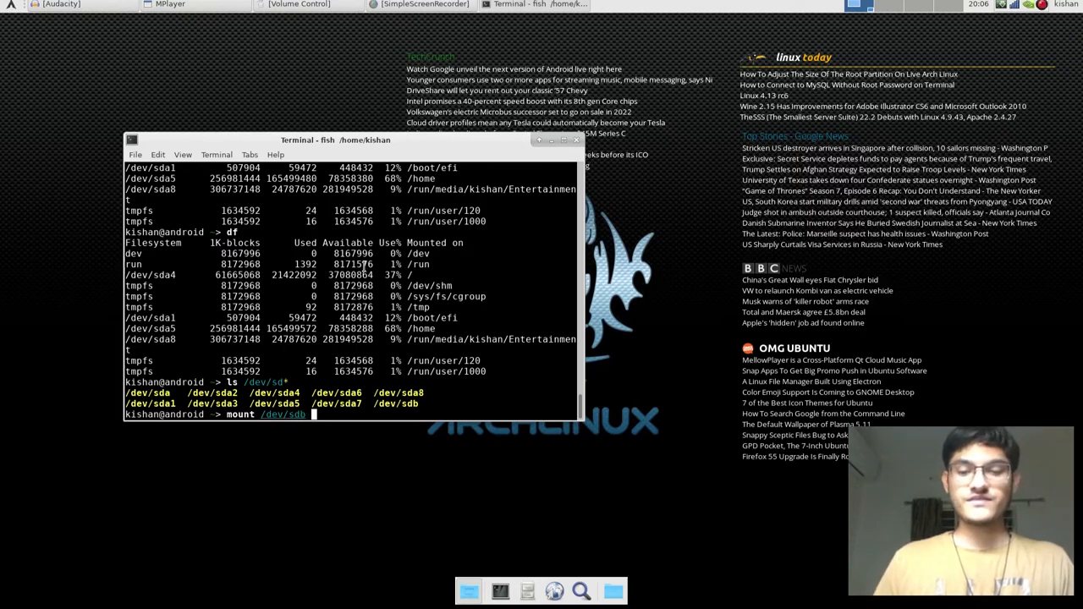
{"action": "type", "text": "absdkfuhb"}
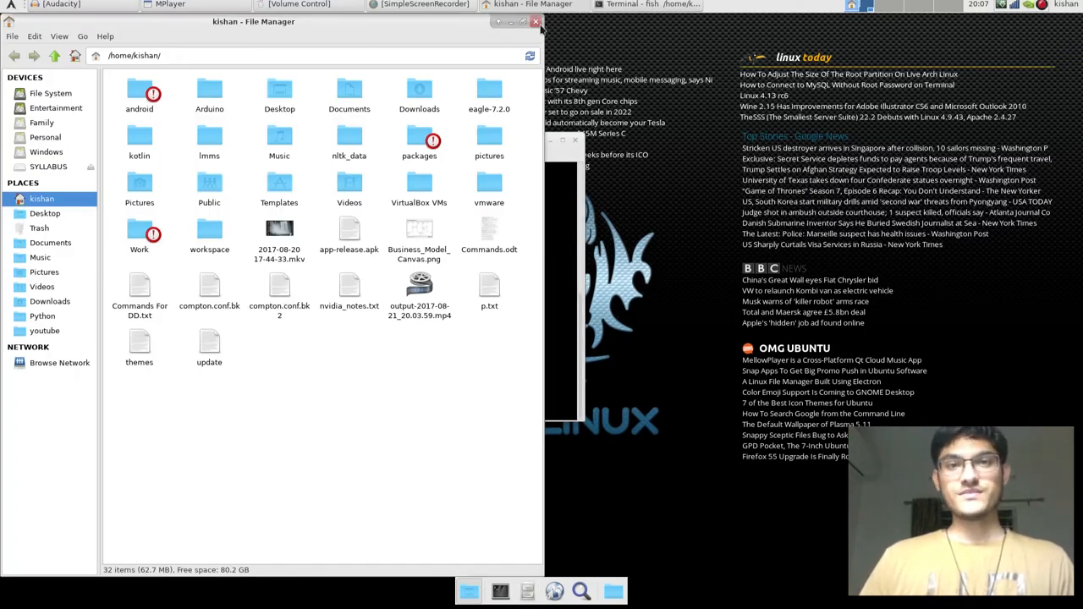
- Close the Thunar home-folder window to return to the empty terminal
{"action": "left_click", "coordinate": [535, 20]}
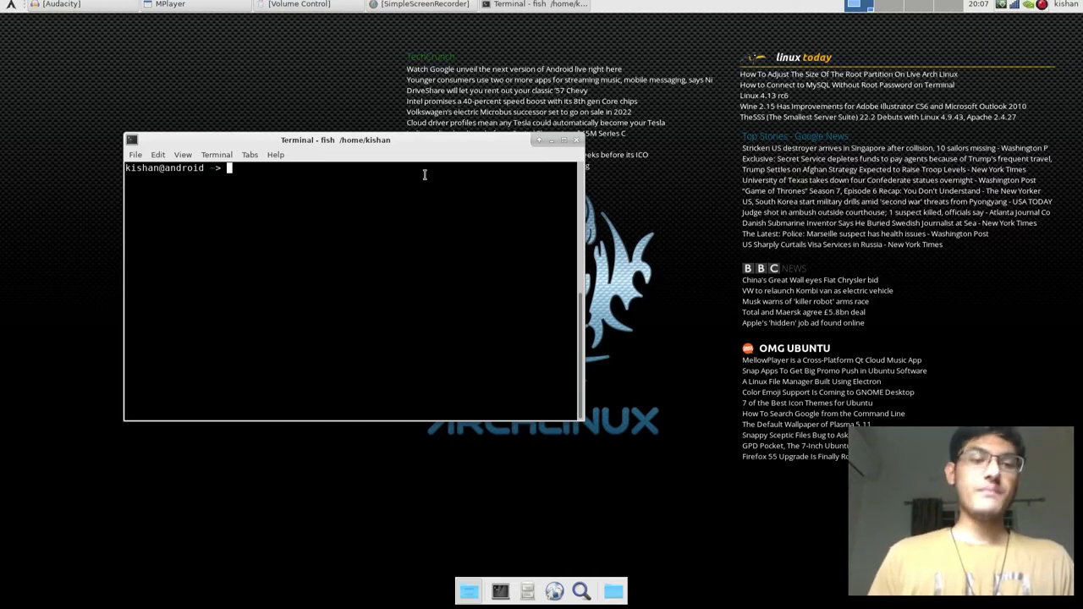
- Search the repositories for hardinfo with yaourt, then bring up the applications menu
{"action": "type", "text": "yaourt hardinfo"}
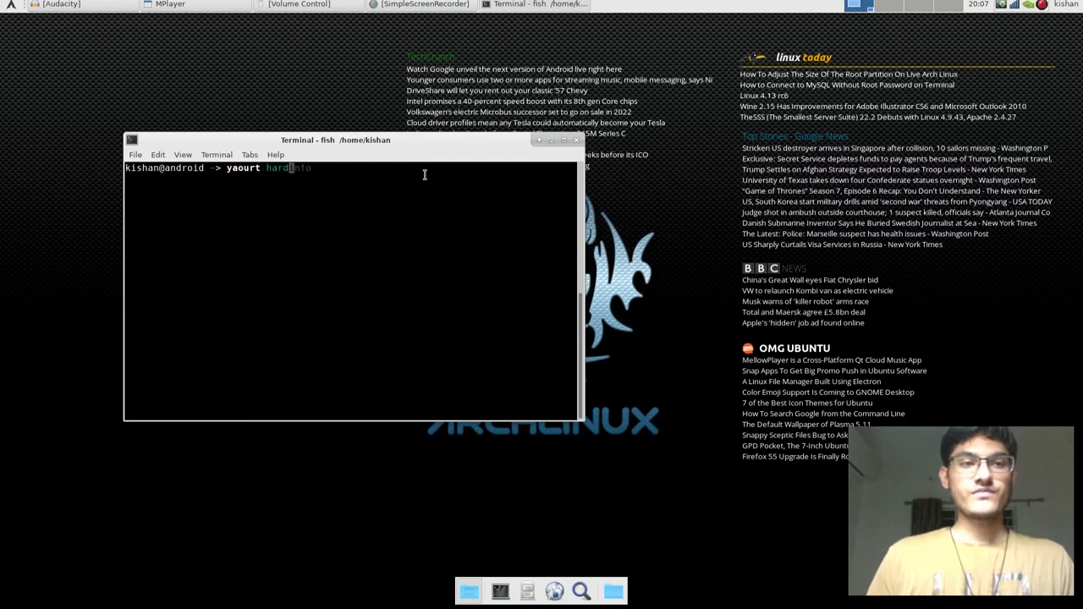
{"action": "type", "text": "nfo"}
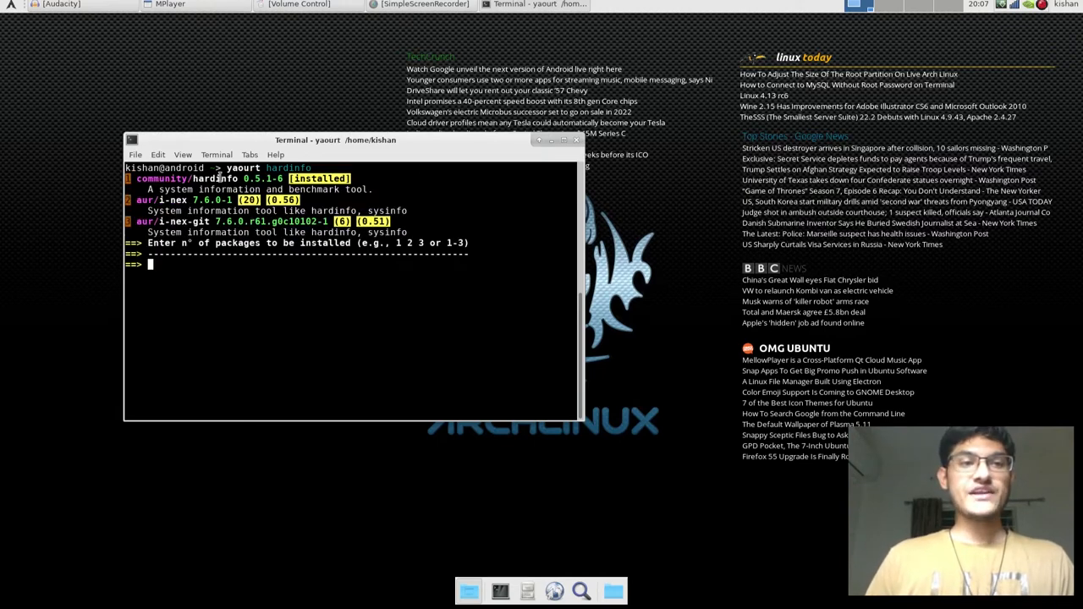
{"action": "left_click", "coordinate": [12, 7]}
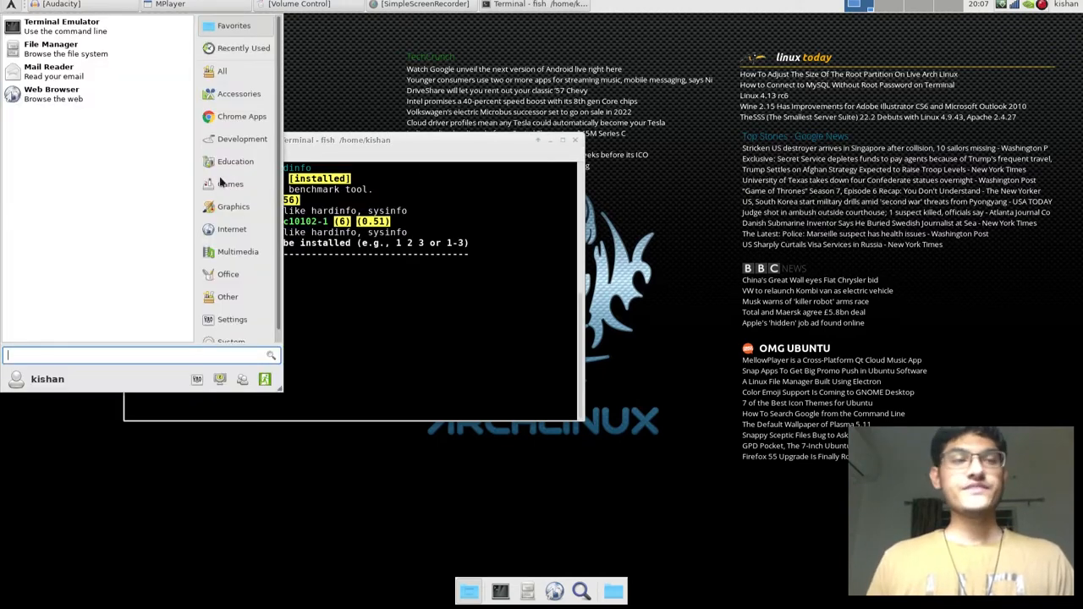
- Search 'hardi' in the Whisker Menu and launch System Profiler and Benchmark
{"action": "type", "text": "hardi"}
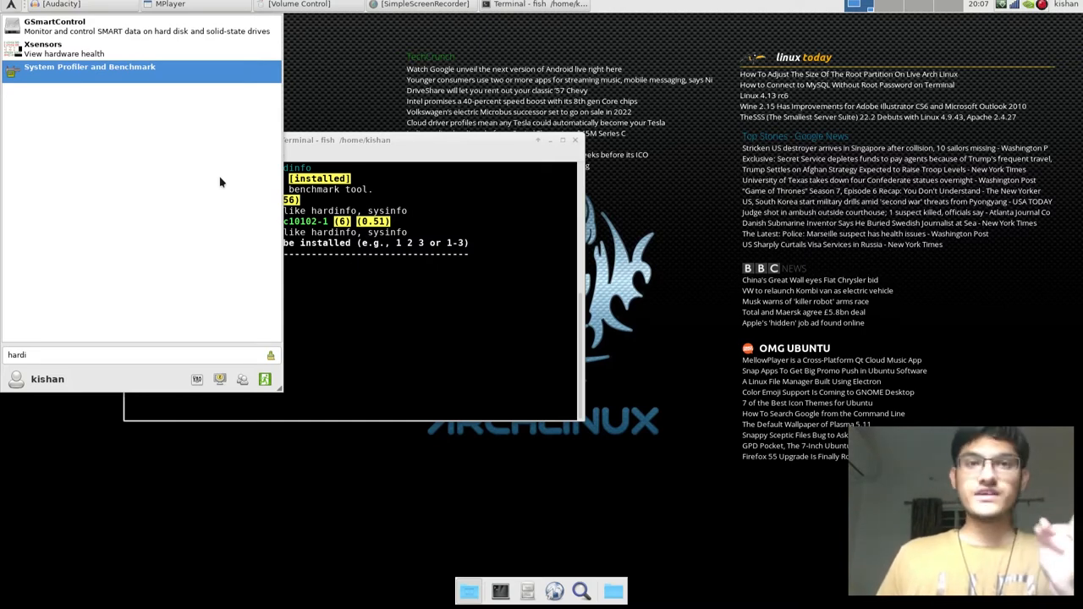
{"action": "left_click", "coordinate": [89, 66]}
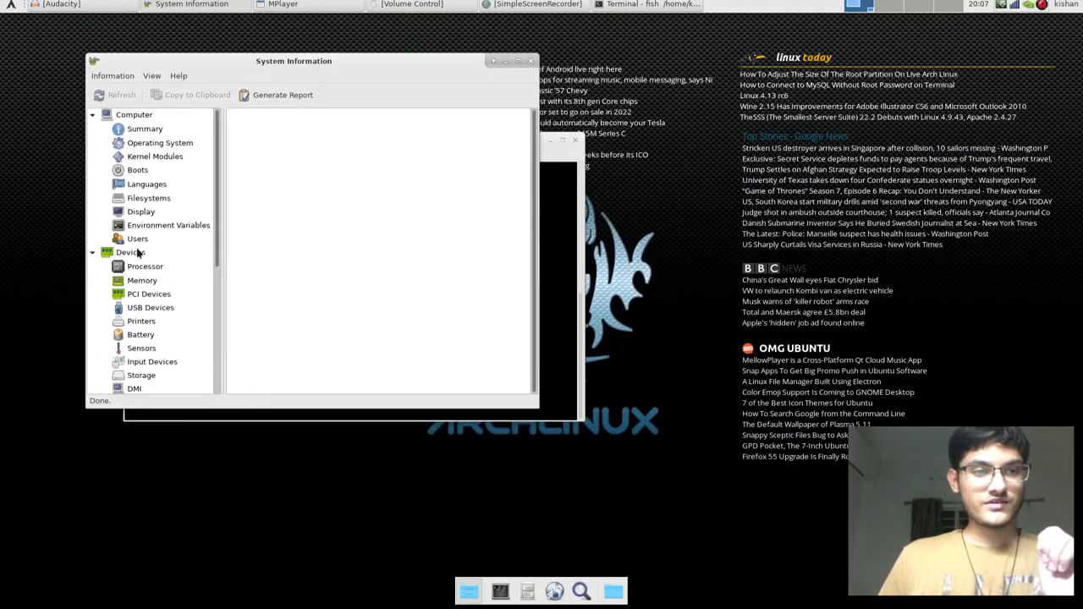
- Review users, environment variables, display, processor and memory pages in hardinfo
{"action": "left_click", "coordinate": [137, 239]}
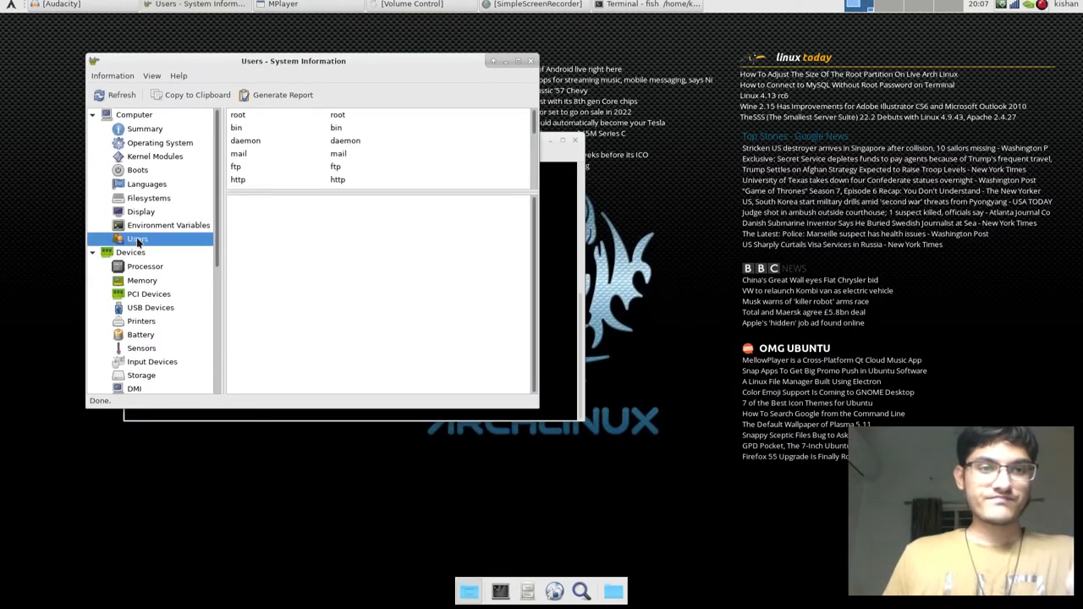
{"action": "left_click", "coordinate": [170, 225]}
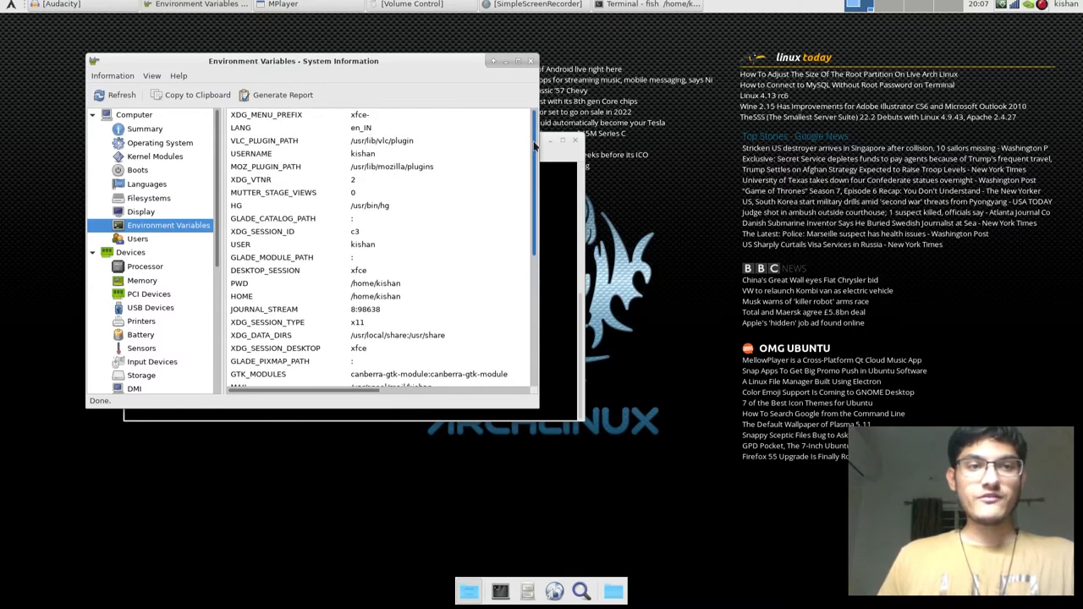
{"action": "left_click", "coordinate": [142, 212]}
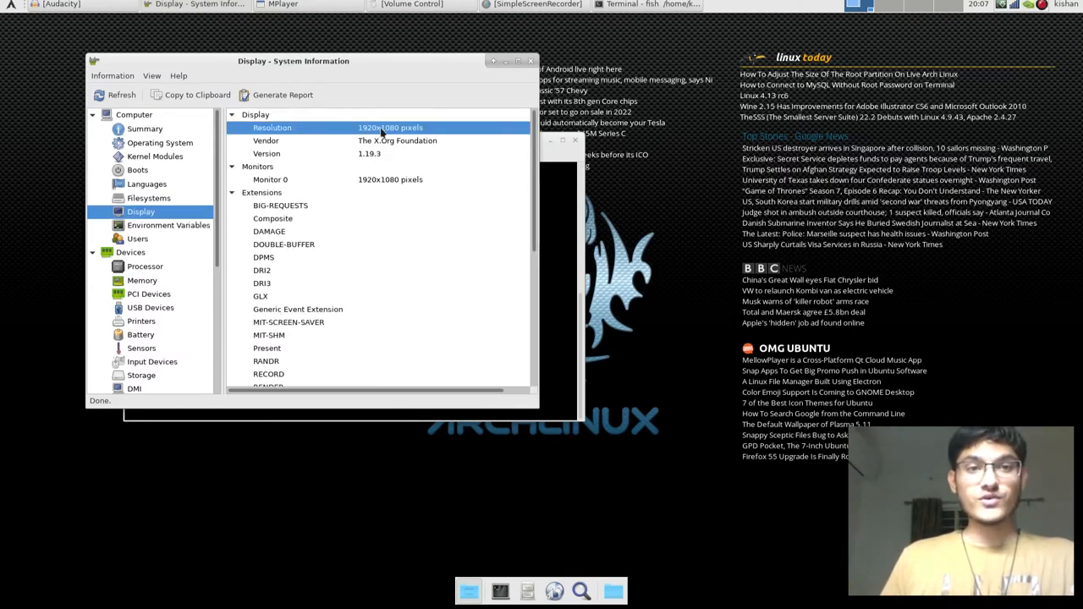
{"action": "left_click", "coordinate": [273, 218]}
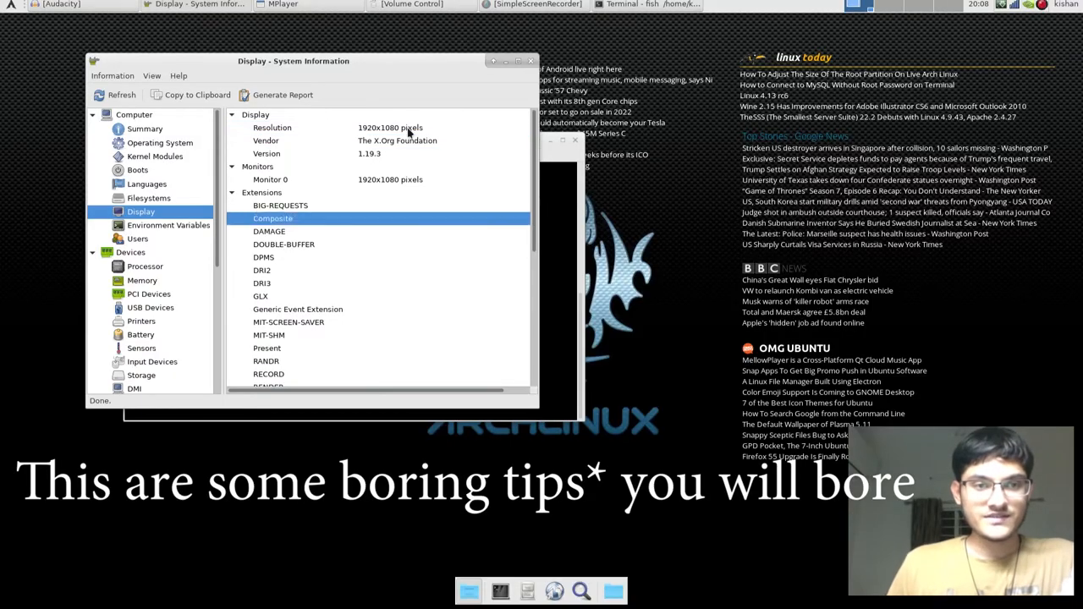
{"action": "scroll", "scroll_direction": "down", "scroll_amount": 3}
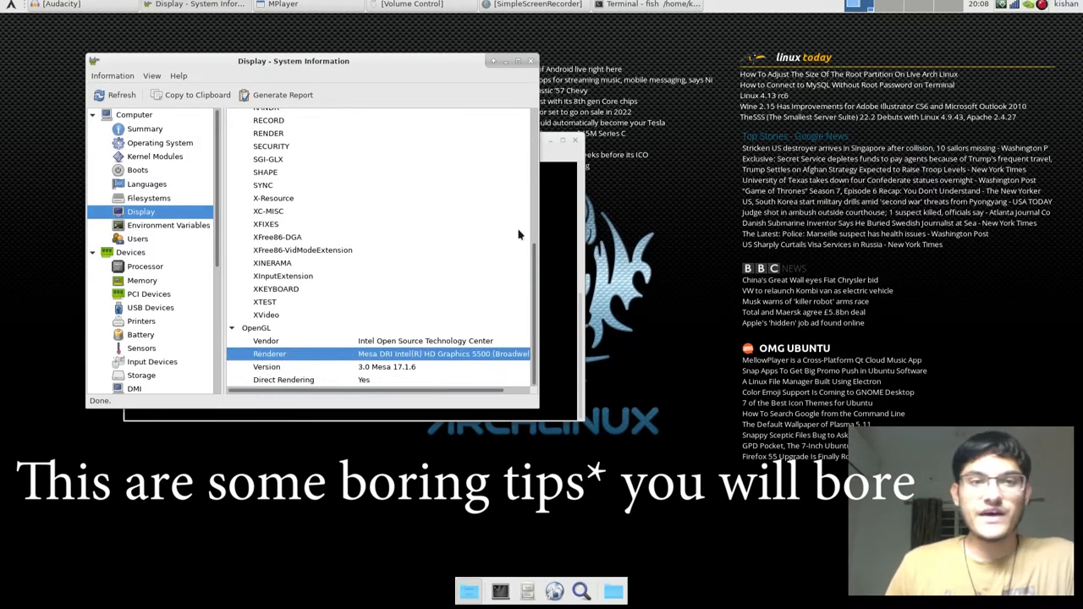
{"action": "left_click", "coordinate": [145, 223]}
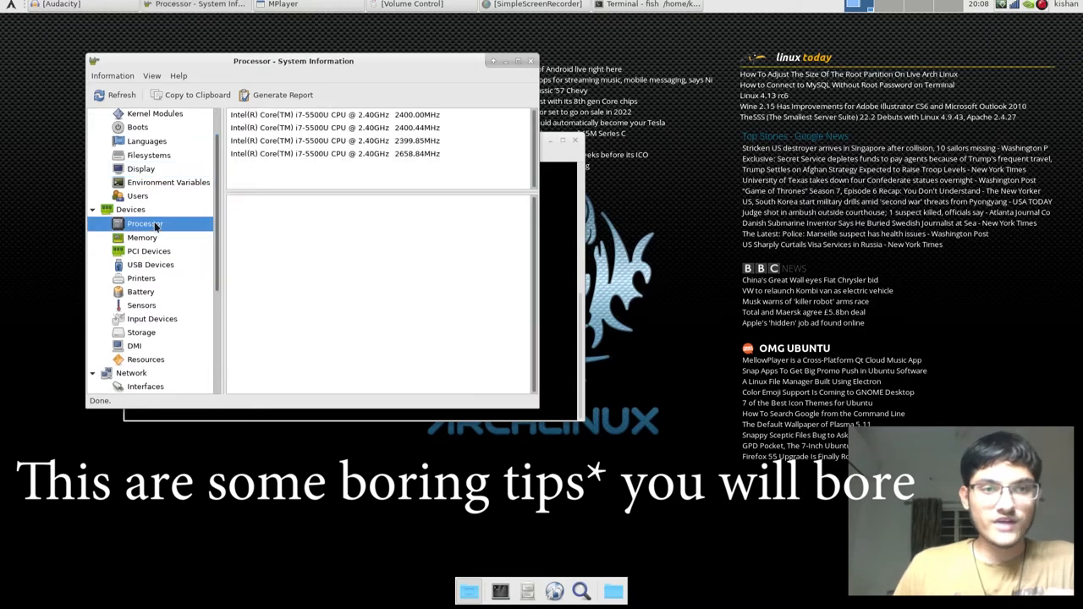
{"action": "left_click", "coordinate": [142, 236]}
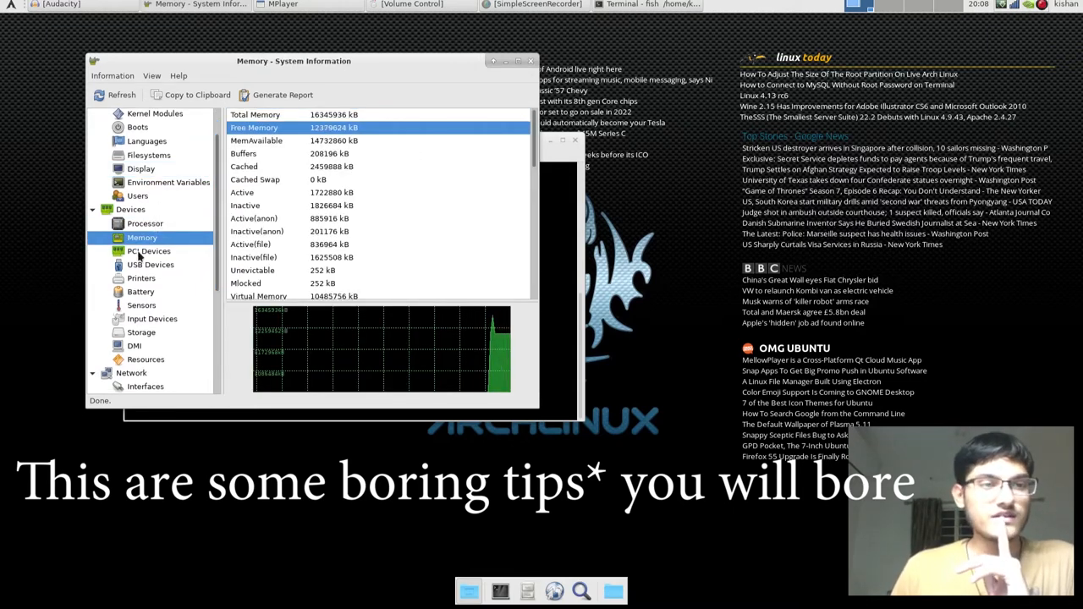
- Review USB devices, input devices, storage drives and system I/O resources
{"action": "left_click", "coordinate": [148, 264]}
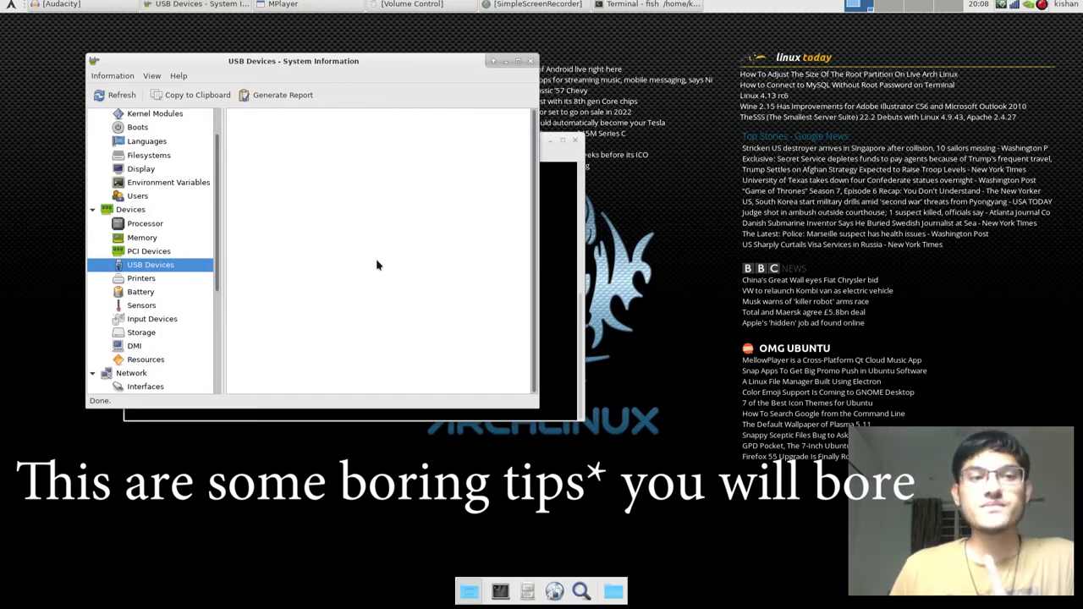
{"action": "mouse_move", "coordinate": [153, 288]}
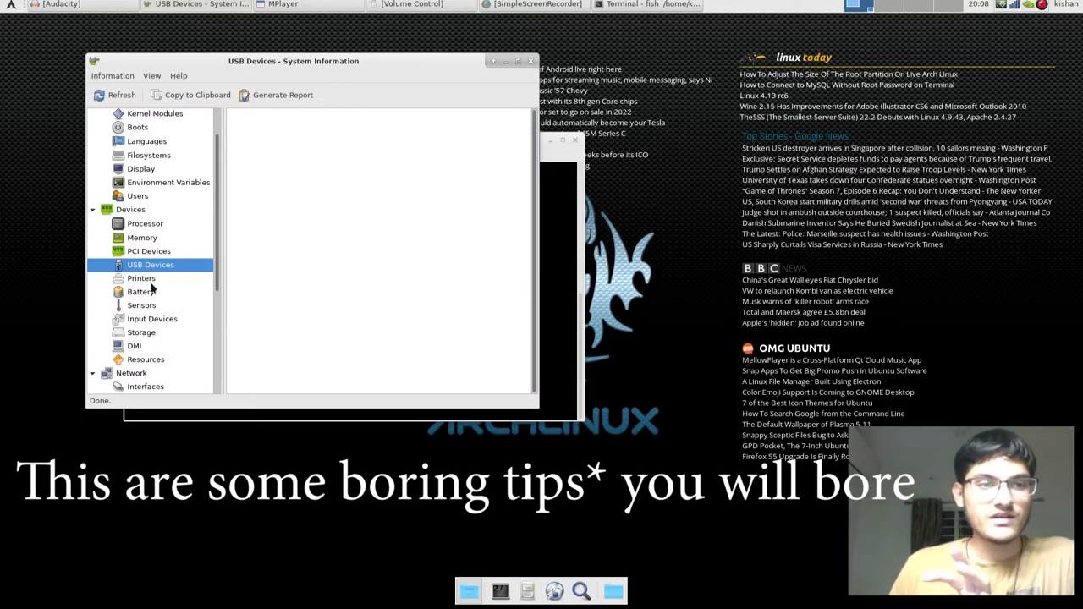
{"action": "left_click", "coordinate": [153, 318]}
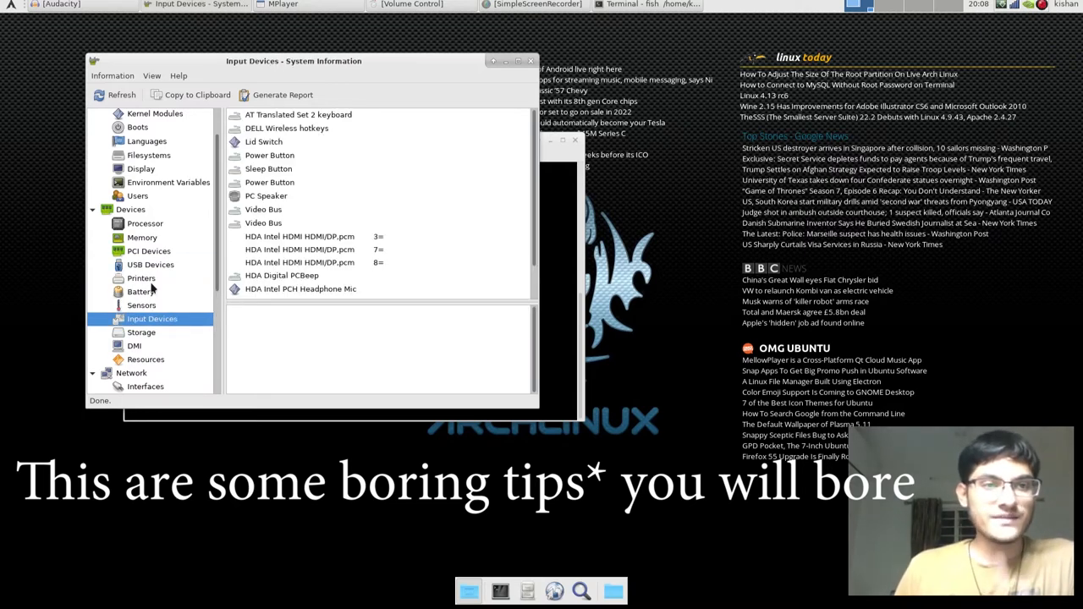
{"action": "left_click", "coordinate": [142, 332]}
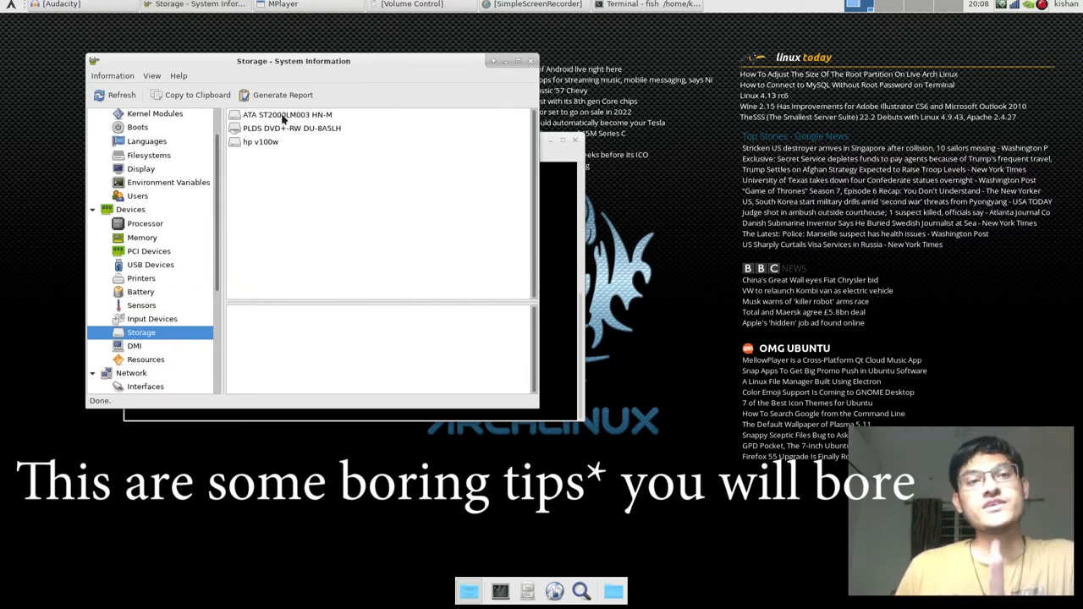
{"action": "left_click", "coordinate": [260, 142]}
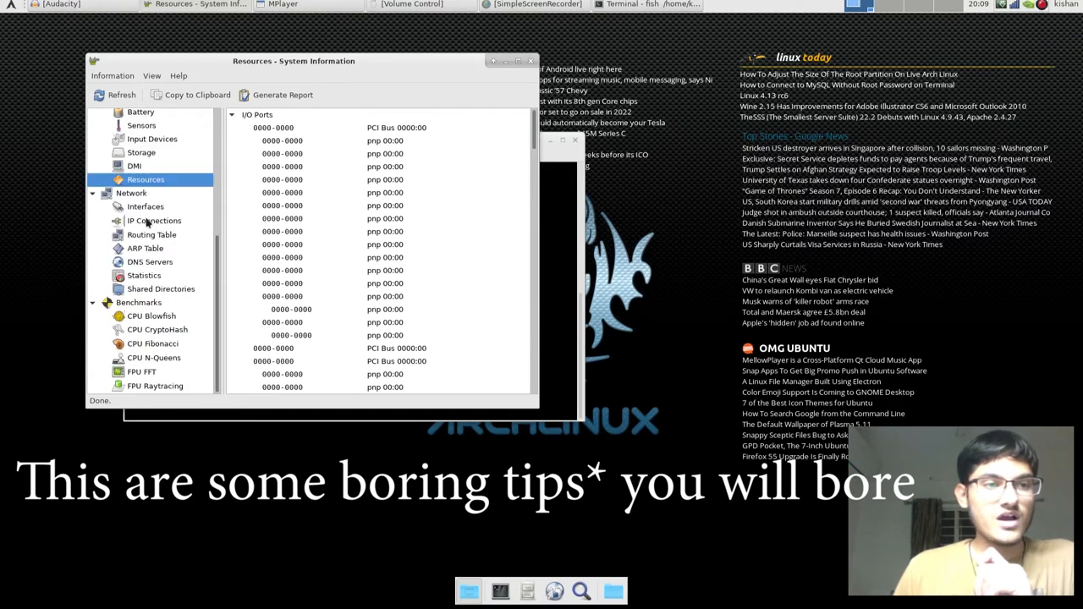
- Review network interfaces, routing table and packet statistics
{"action": "left_click", "coordinate": [146, 206]}
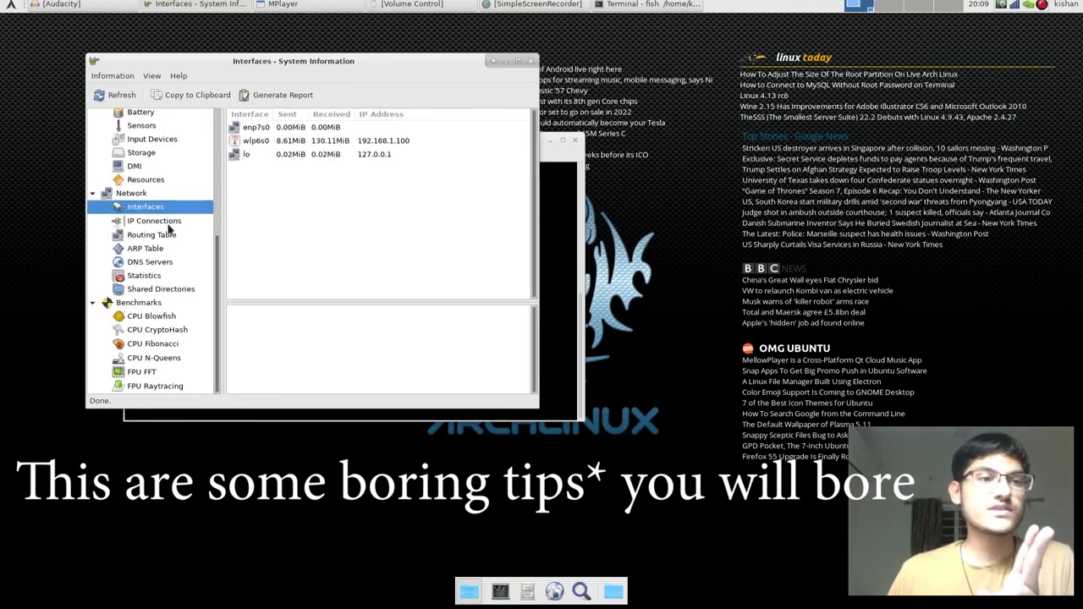
{"action": "left_click", "coordinate": [153, 233]}
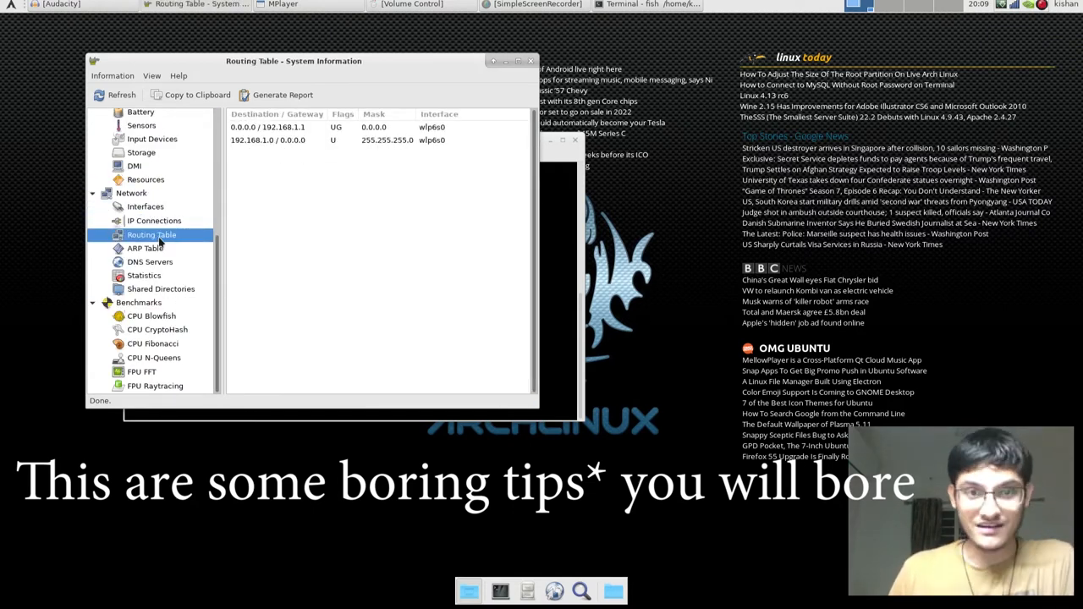
{"action": "left_click", "coordinate": [144, 274]}
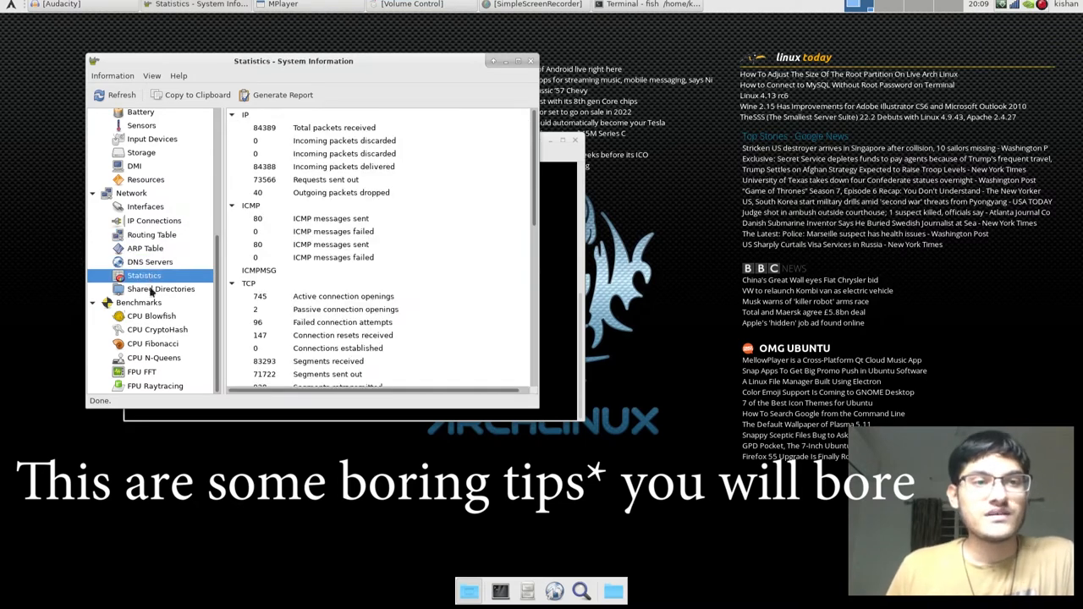
- Run the CPU Blowfish, CryptoHash and Fibonacci benchmarks, then close hardinfo
{"action": "left_click", "coordinate": [152, 316]}
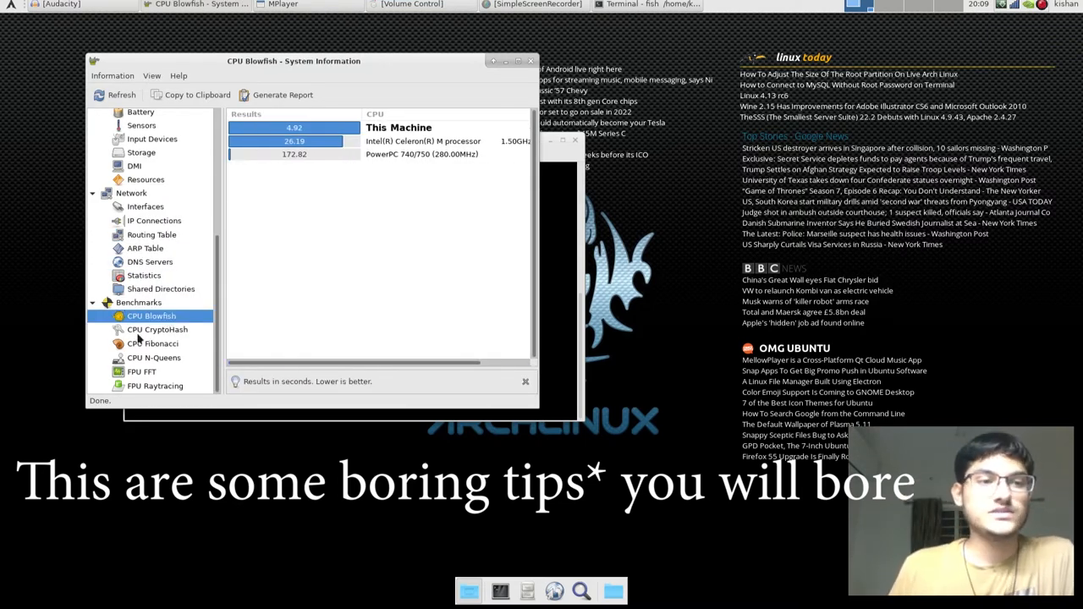
{"action": "left_click", "coordinate": [157, 328]}
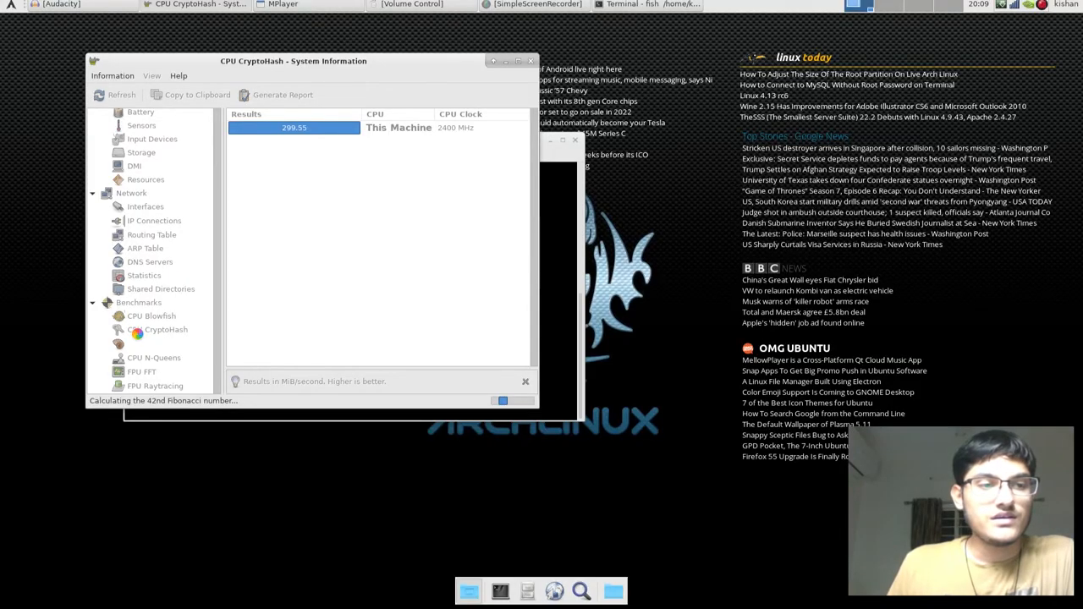
{"action": "left_click", "coordinate": [153, 342]}
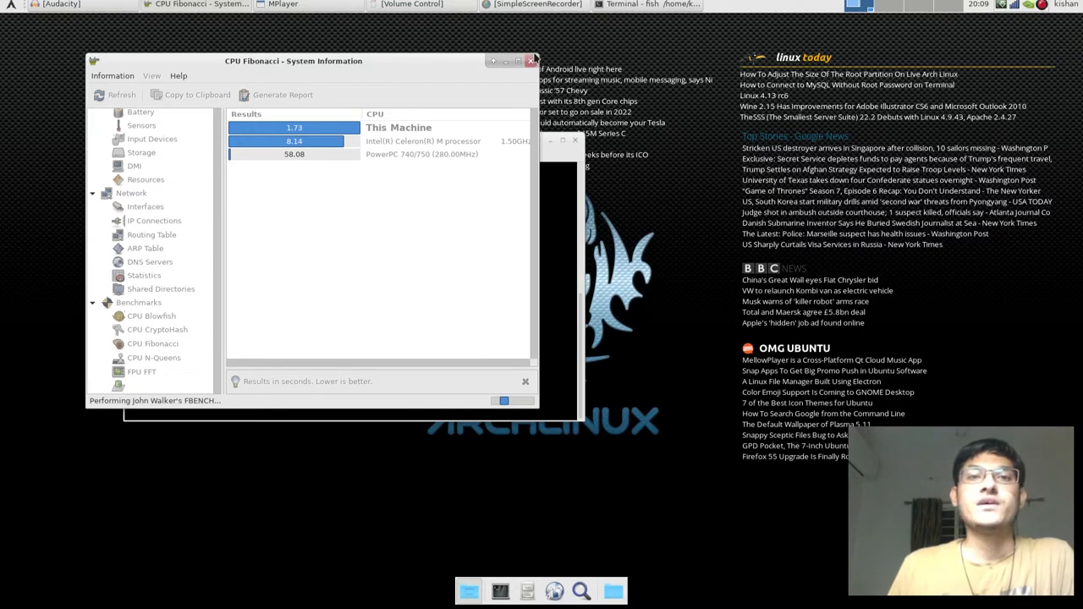
{"action": "left_click", "coordinate": [531, 61]}
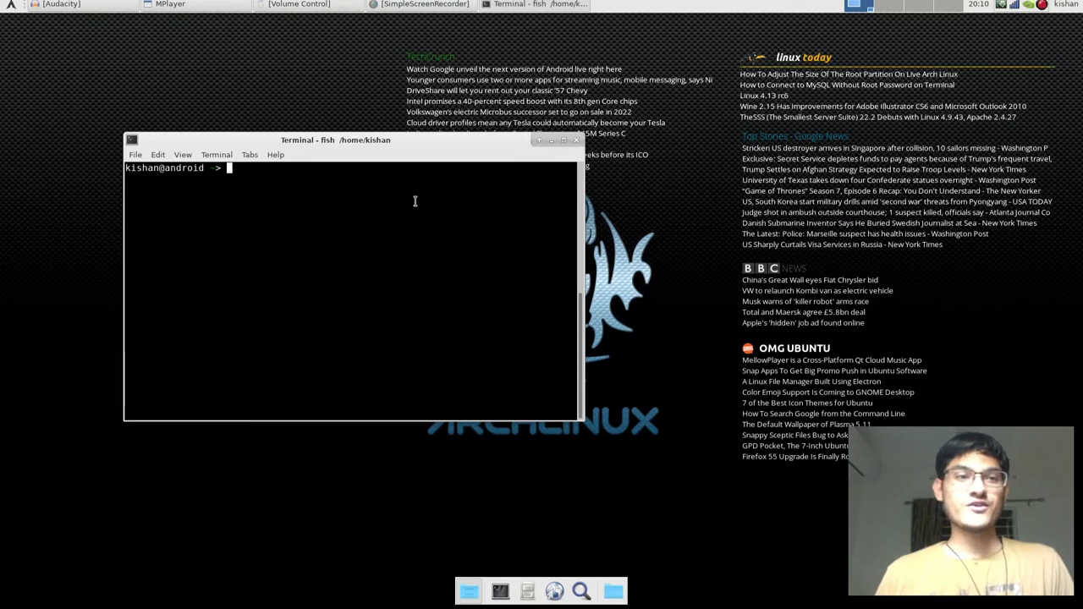
- Run watch cat /proc/acpi/bbswitch showing the GPU OFF, stop it and rerun it
{"action": "type", "text": "watch \"df -h\""}
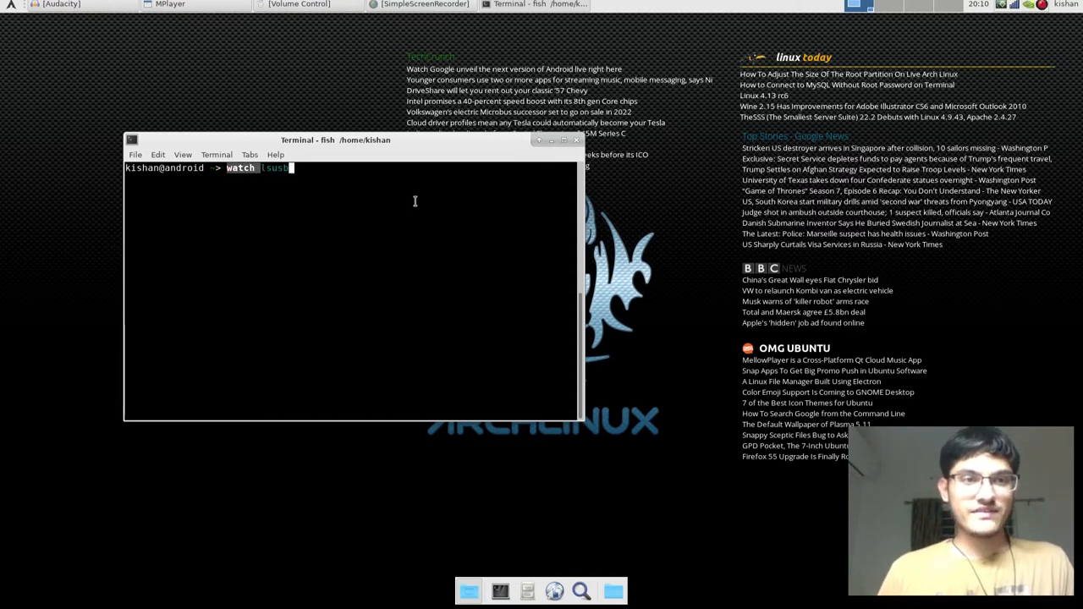
{"action": "type", "text": "cat /proc/acpi/bbswitch"}
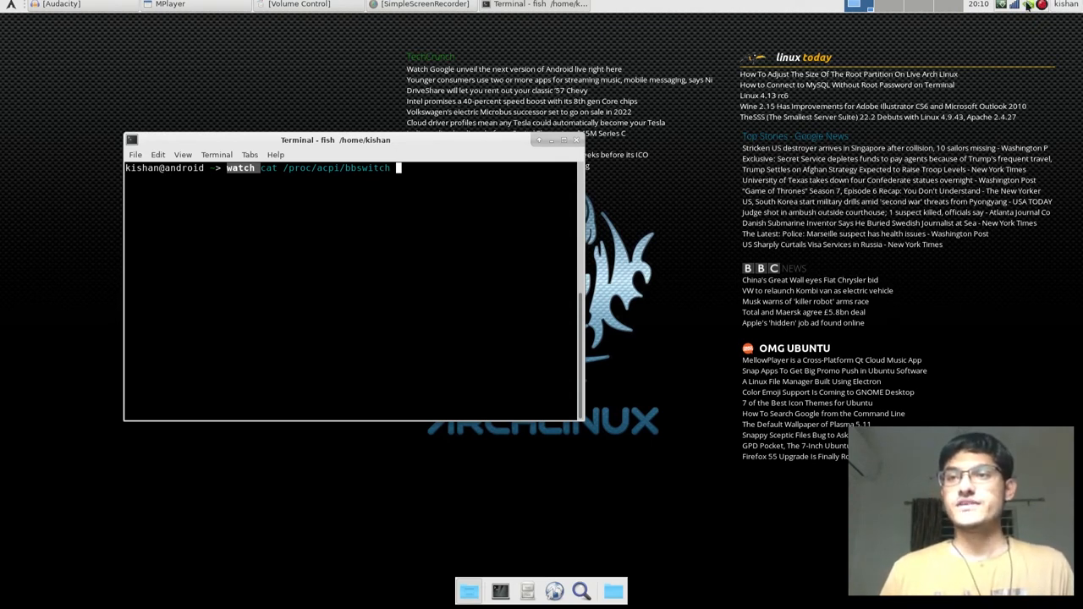
{"action": "left_click", "coordinate": [1028, 5]}
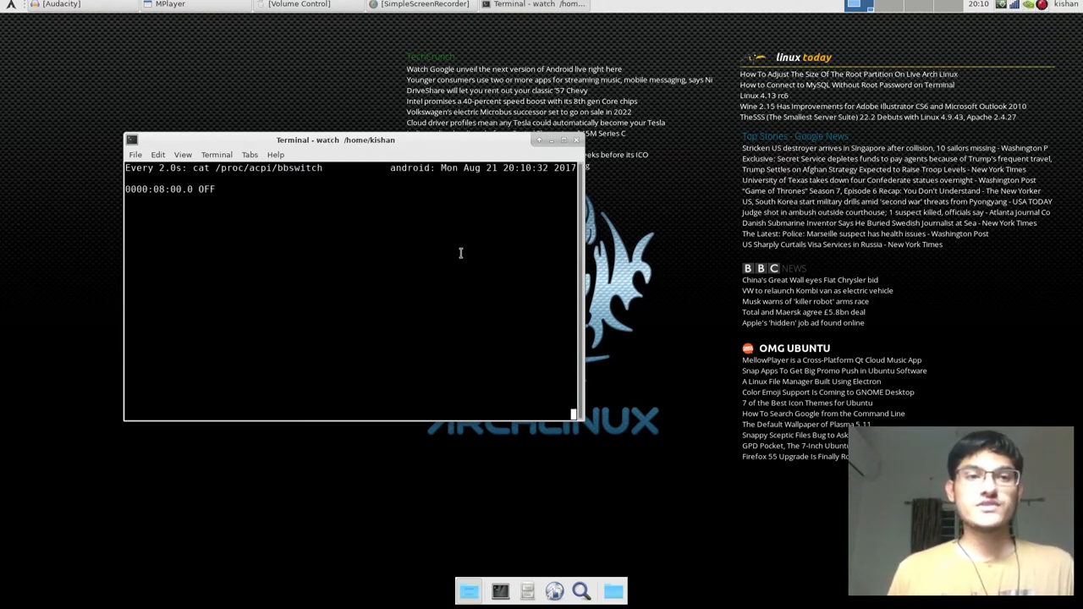
{"action": "key", "text": "ctrl+c"}
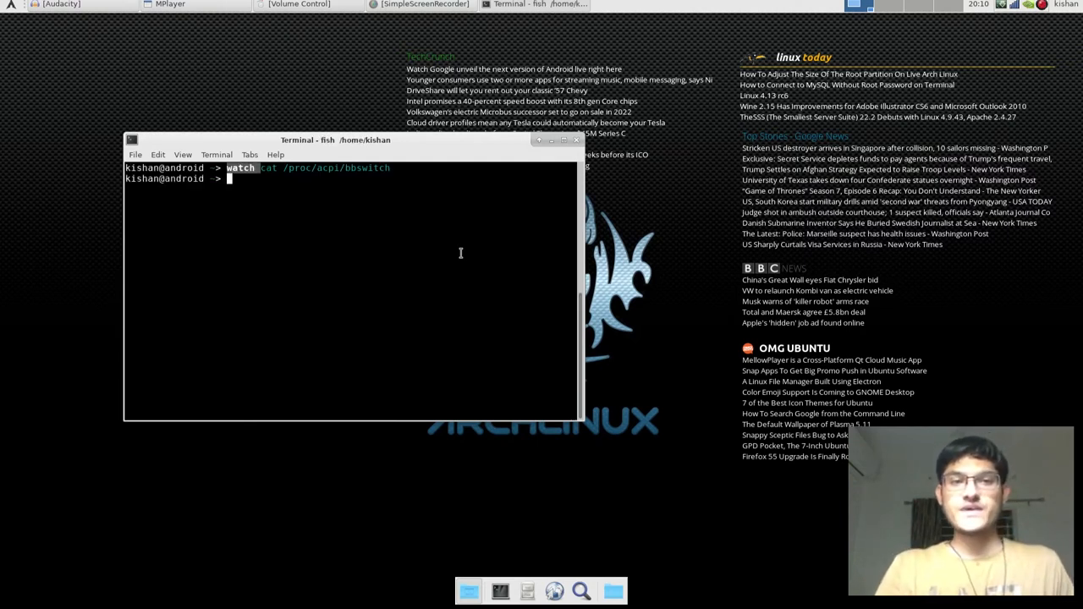
{"action": "key", "text": "Return"}
{"action": "type", "text": "o"}
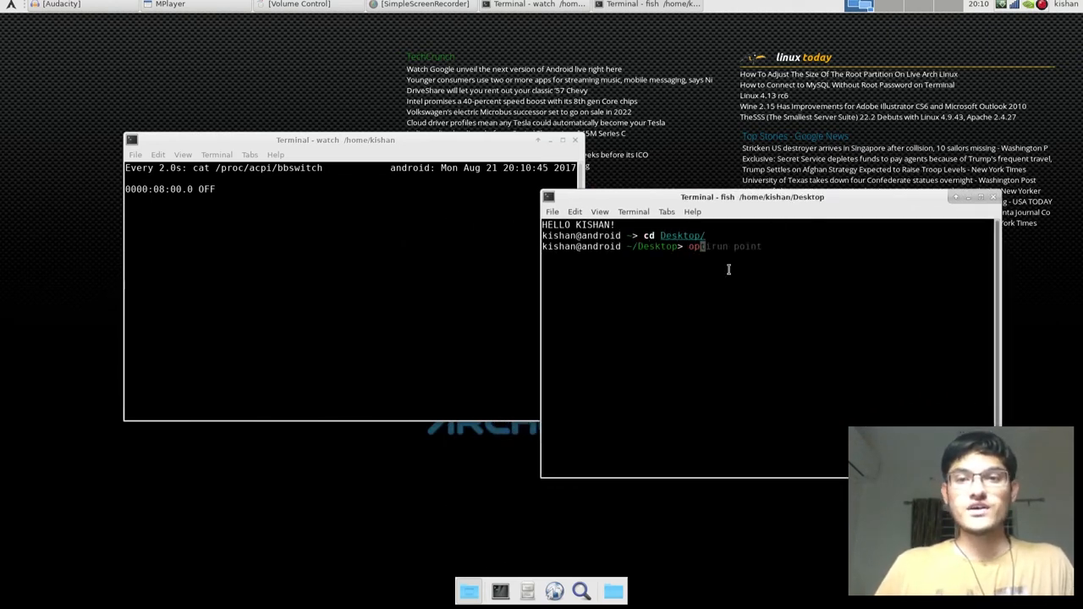
- Run optirun python2 tensorflow_gpu_test.py so the GPU switches ON, interrupt it and close that terminal
{"action": "type", "text": "python2 tensorflow_gpu_test.py"}
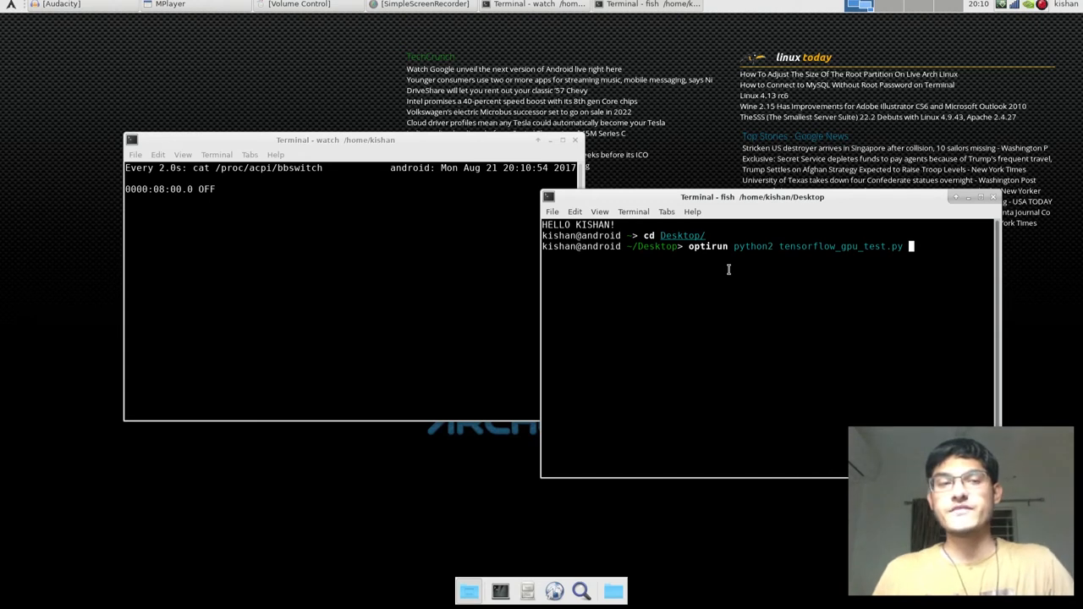
{"action": "key", "text": "Return"}
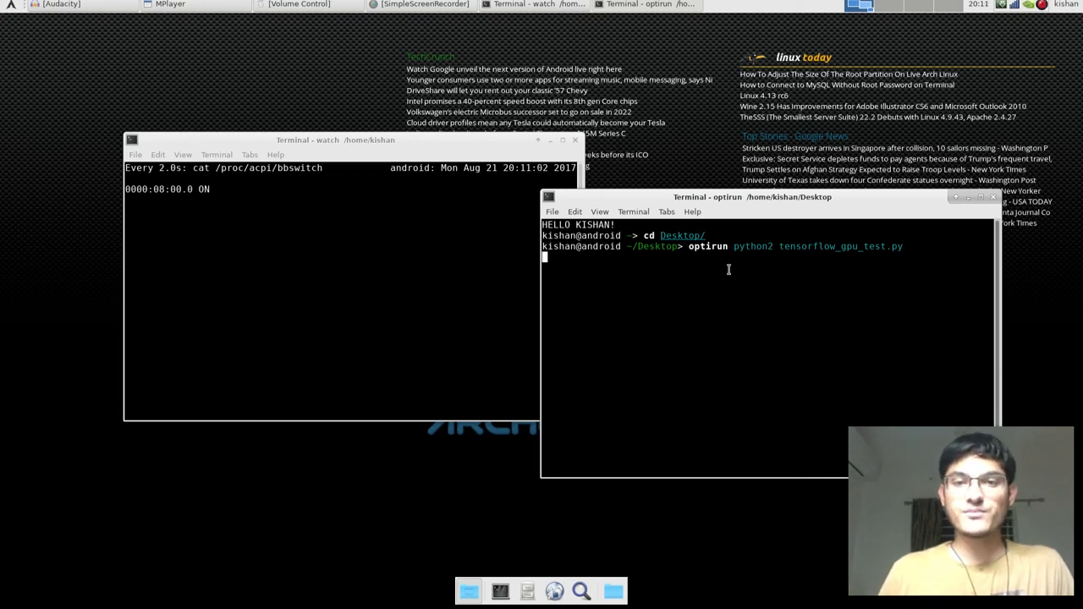
{"action": "key", "text": "ctrl+c"}
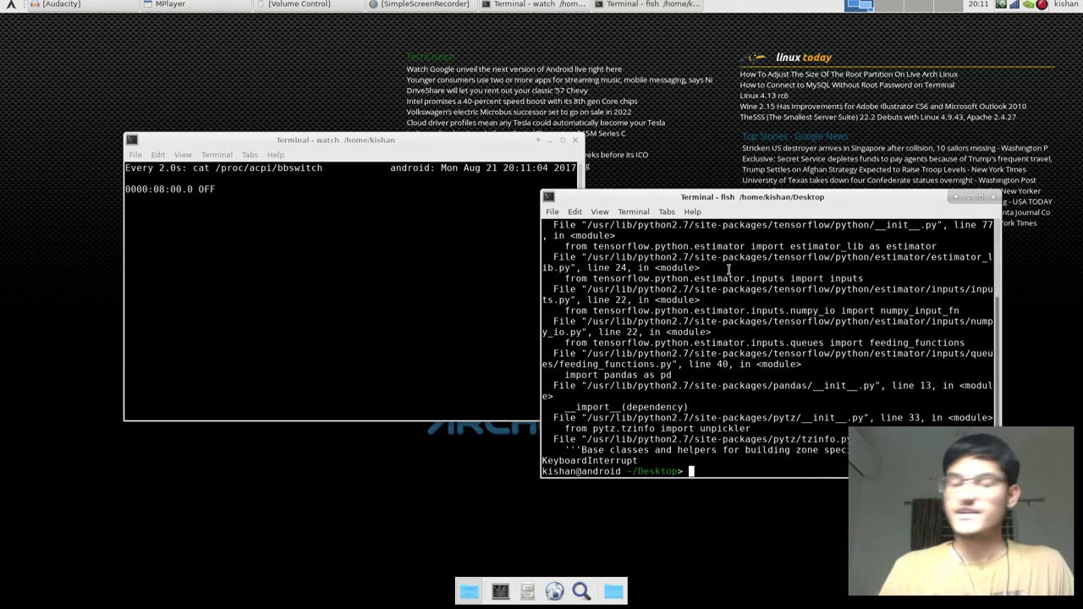
{"action": "left_click", "coordinate": [993, 196]}
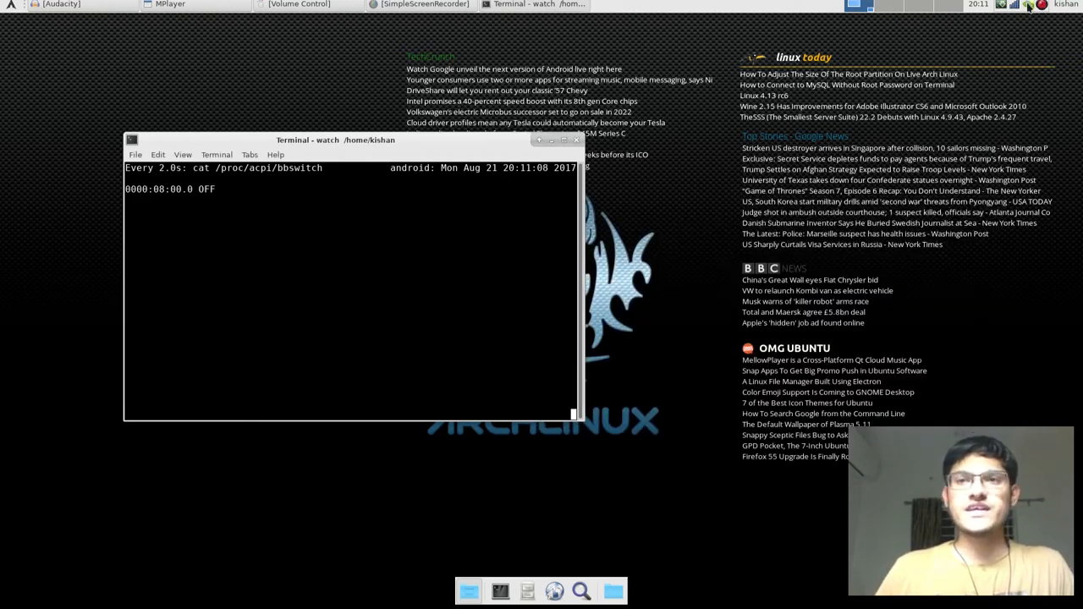
{"action": "left_click", "coordinate": [1028, 5]}
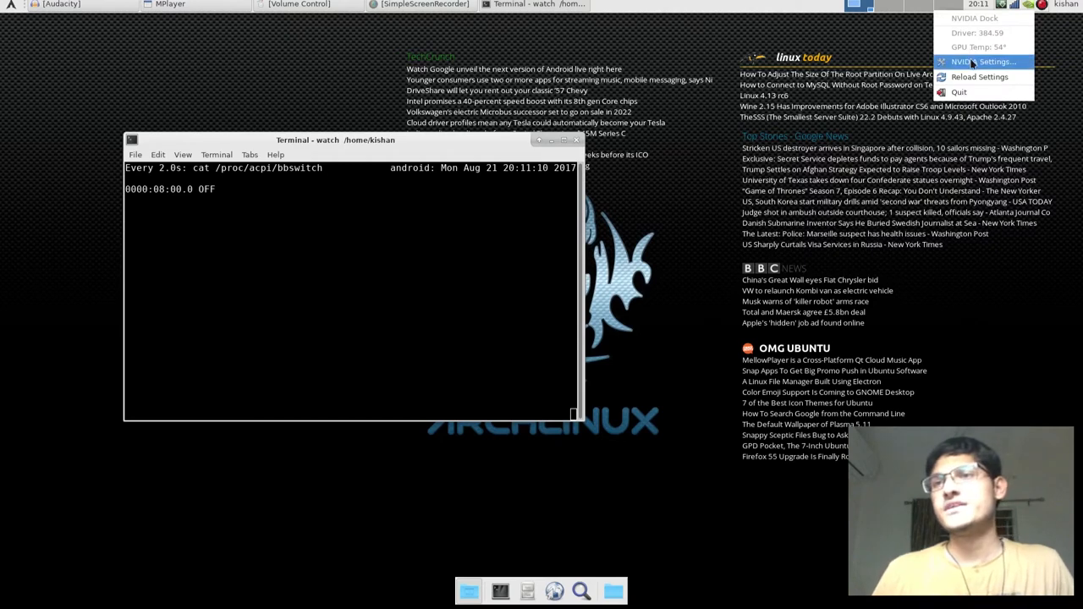
{"action": "left_click", "coordinate": [981, 61]}
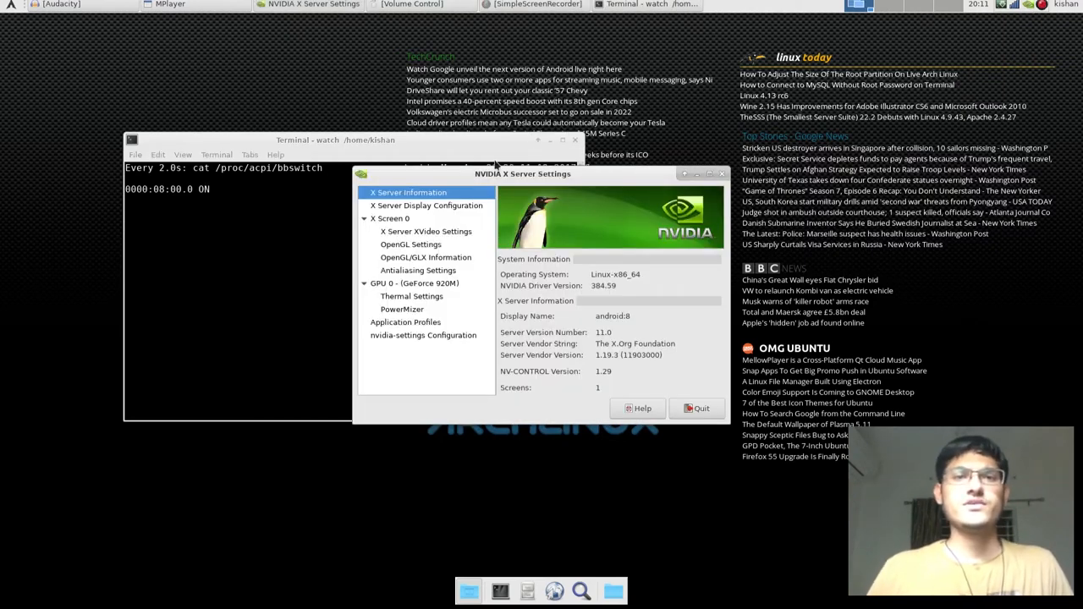
{"action": "left_click", "coordinate": [701, 408]}
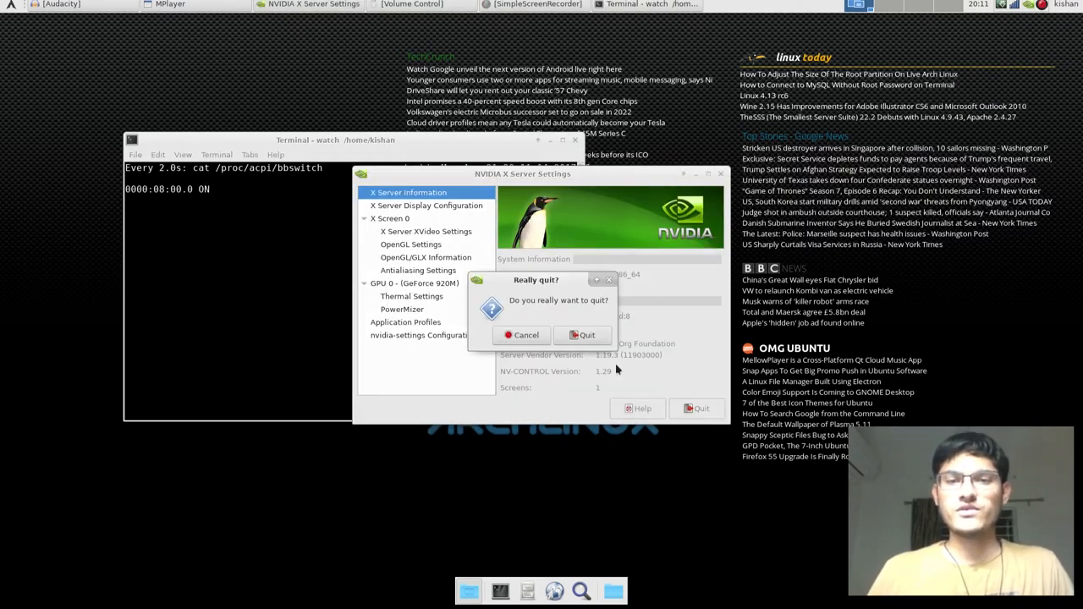
{"action": "left_click", "coordinate": [582, 335]}
{"action": "type", "text": "yaourt"}
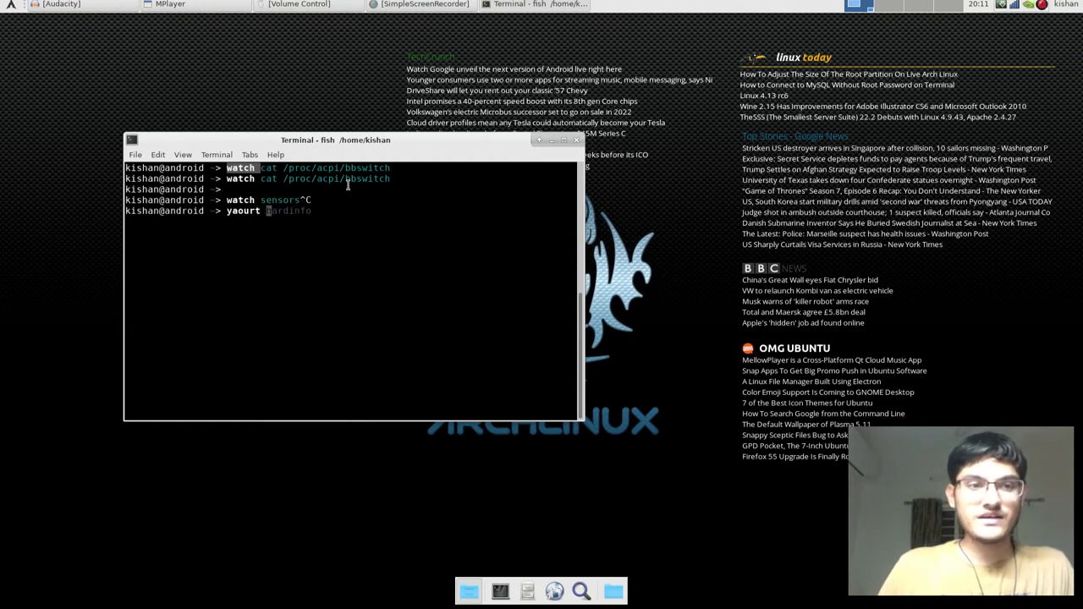
- Search the repositories for sensors packages with yaourt and scroll through the results
{"action": "key", "text": "Return"}
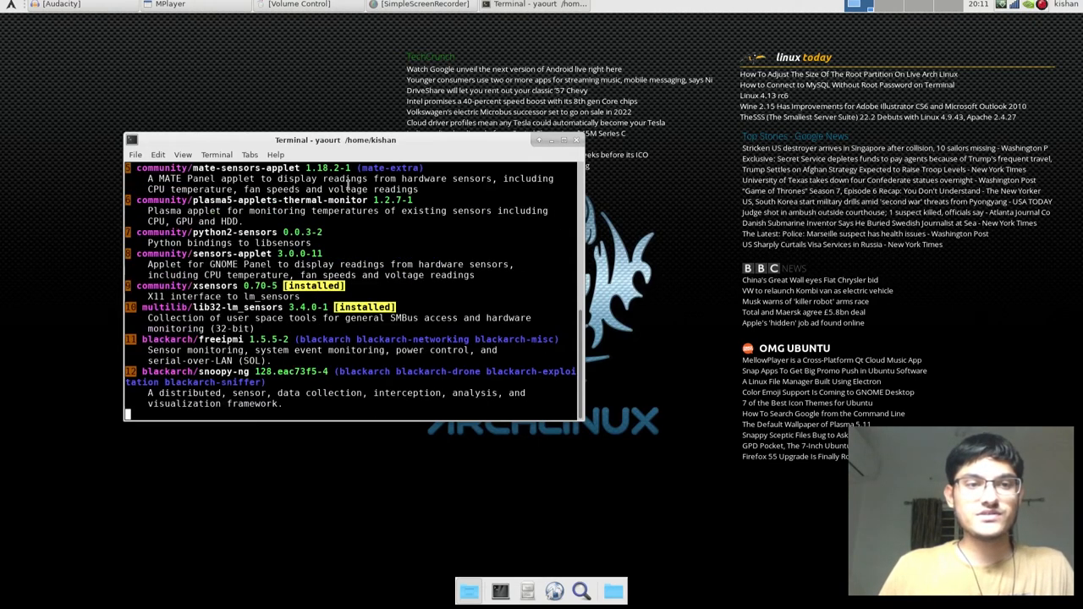
{"action": "scroll", "scroll_direction": "down", "scroll_amount": 3}
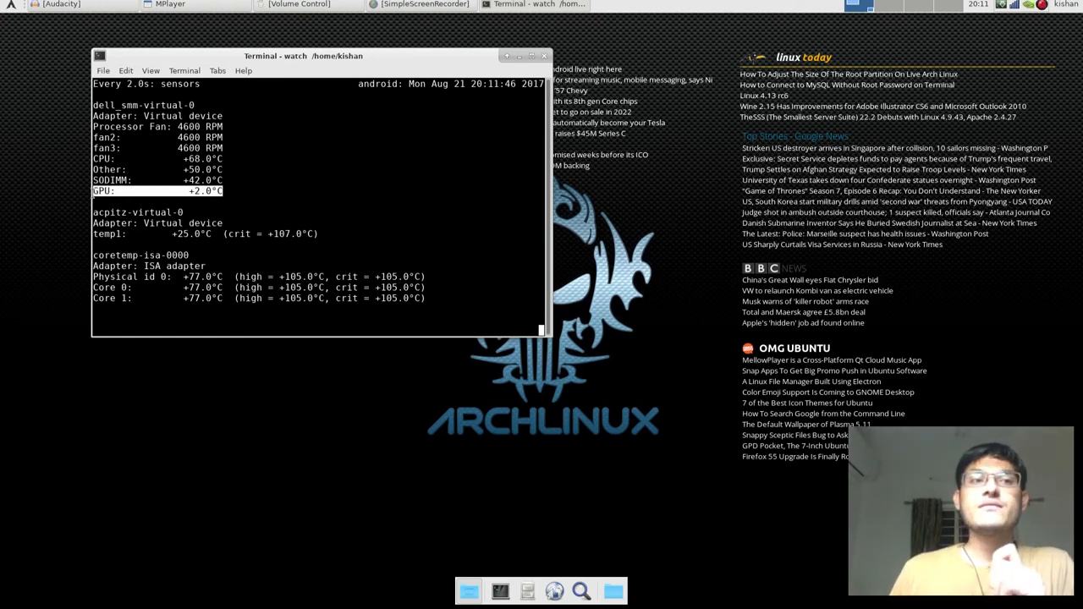
- Run optirun python2 tensorflow_gpu_test.py in a second terminal while the sensors watch stays in front
{"action": "left_click", "coordinate": [499, 591]}
{"action": "type", "text": "p"}
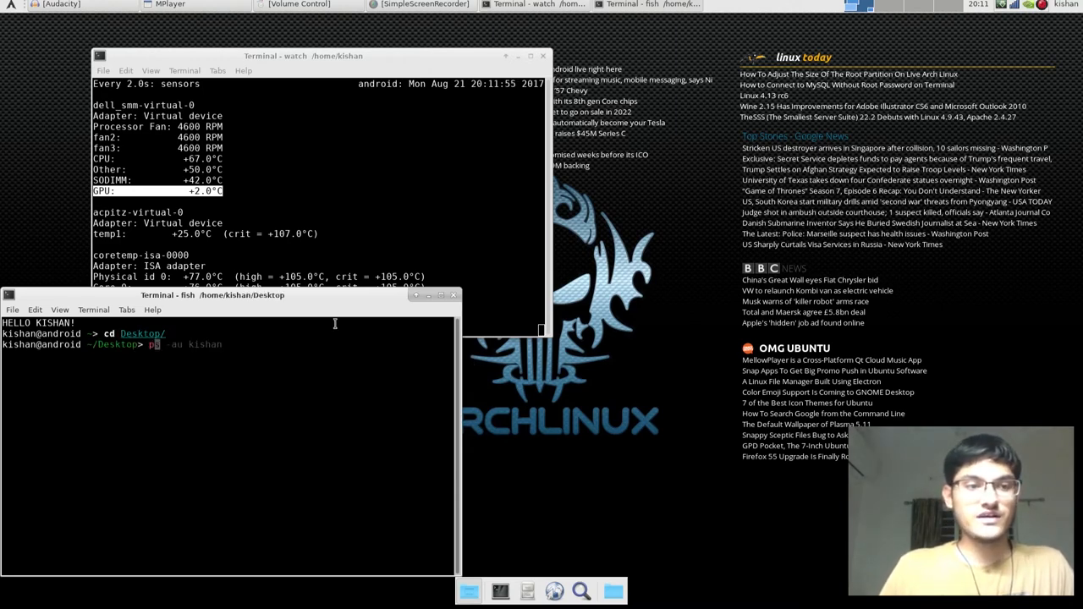
{"action": "type", "text": "optirun python2 tensorflow_gpu_test.py"}
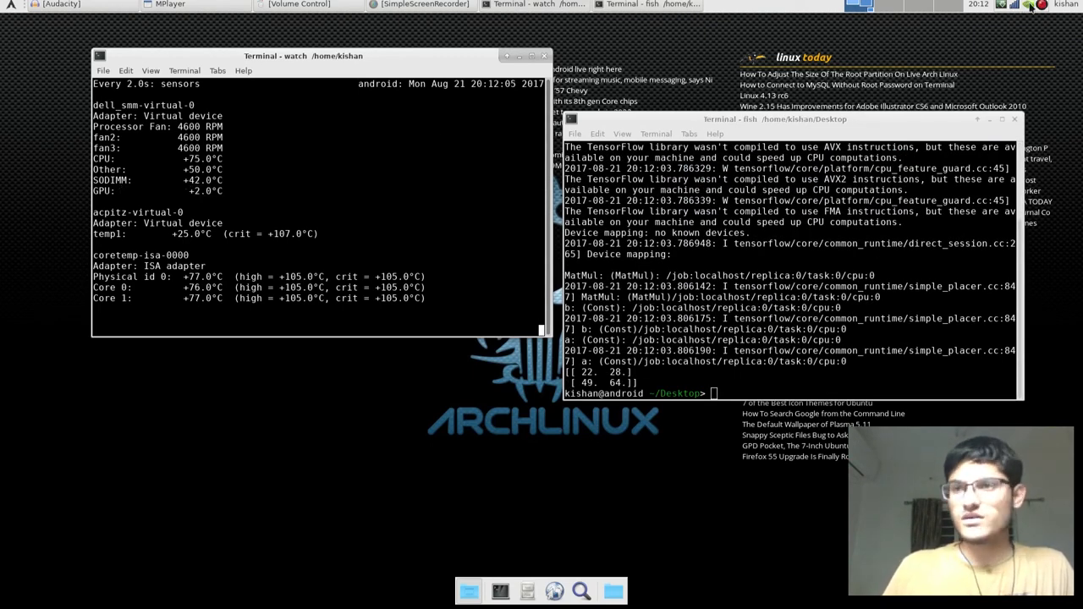
{"action": "left_click", "coordinate": [1028, 4]}
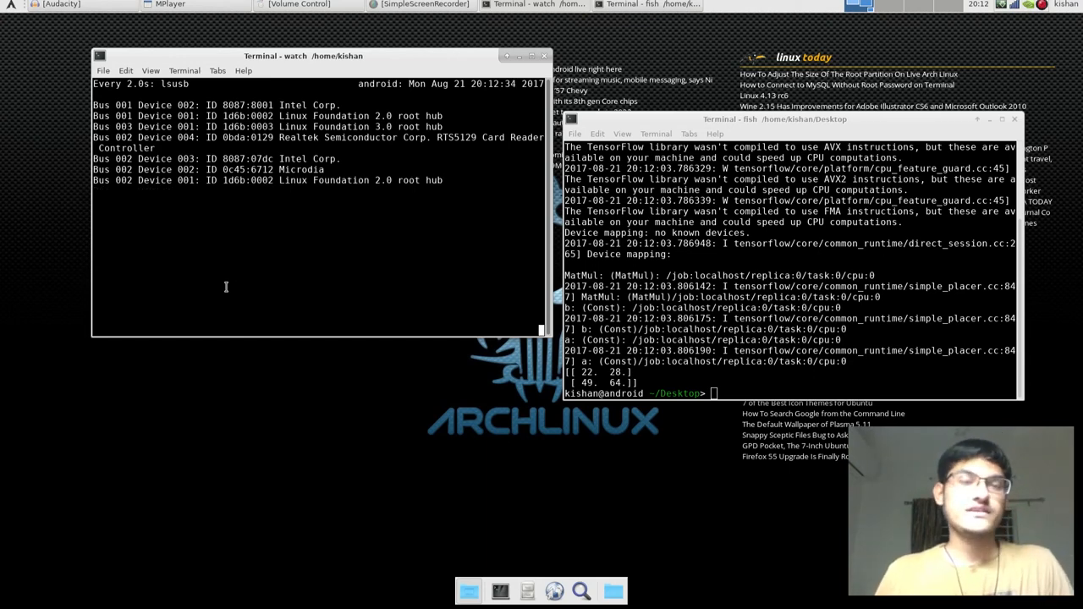
- Stop the lsusb watch and list devices showing the HP 4 GB flash drive and /dev/sdb
{"action": "key", "text": "ctrl+c"}
{"action": "type", "text": "ls /dev/sd*"}
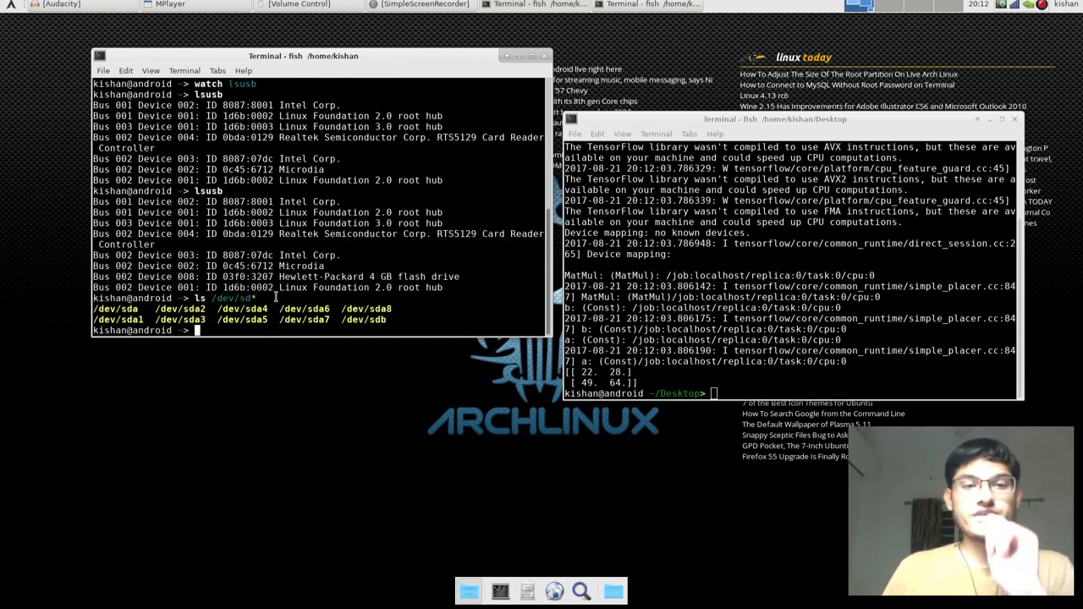
{"action": "double_click", "coordinate": [362, 319]}
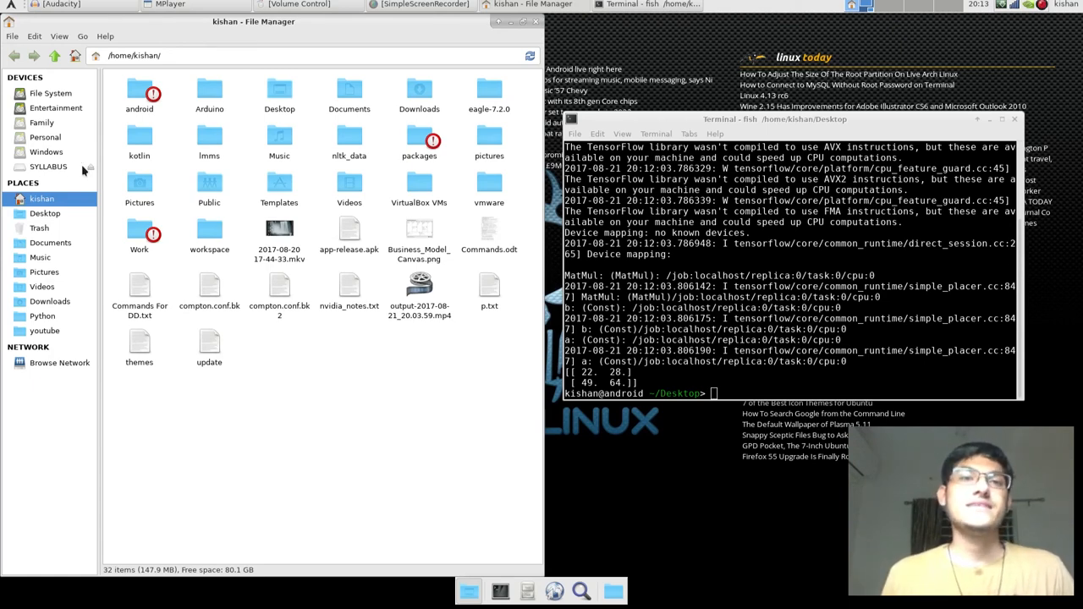
- Check the SYLLABUS drive's actions in the sidebar, then close Thunar
{"action": "right_click", "coordinate": [47, 166]}
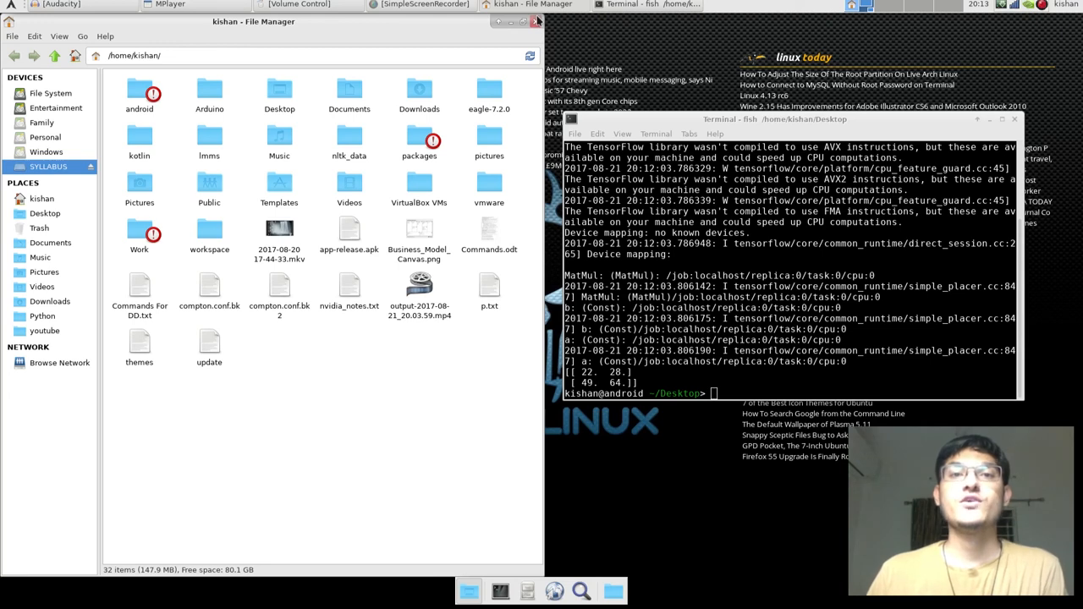
{"action": "left_click", "coordinate": [538, 20]}
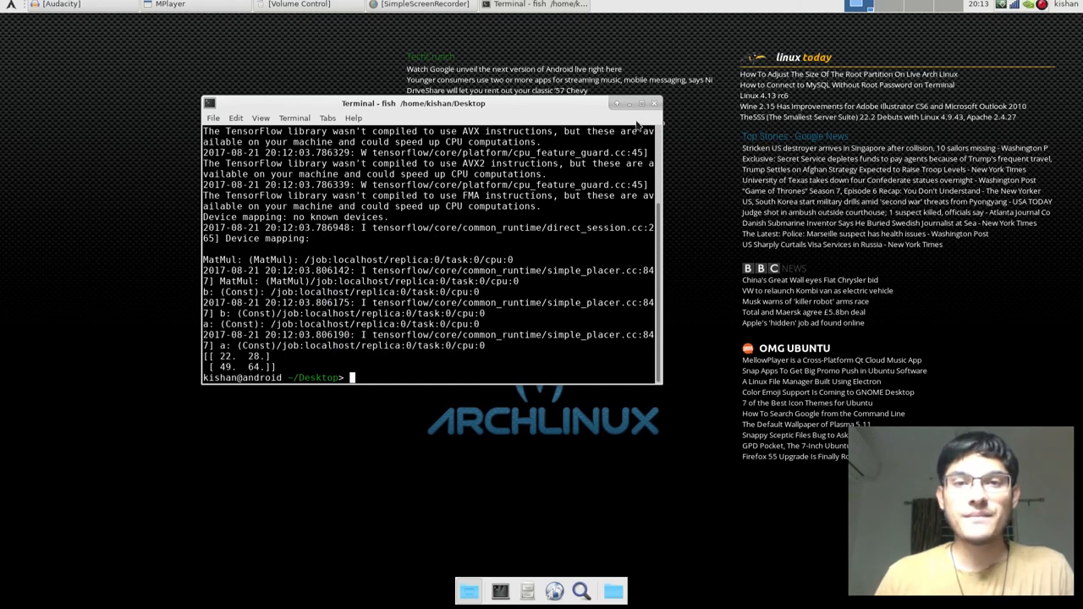
- Close the Desktop terminal with the TensorFlow output, leaving the bare Xfce desktop
{"action": "left_click", "coordinate": [629, 103]}
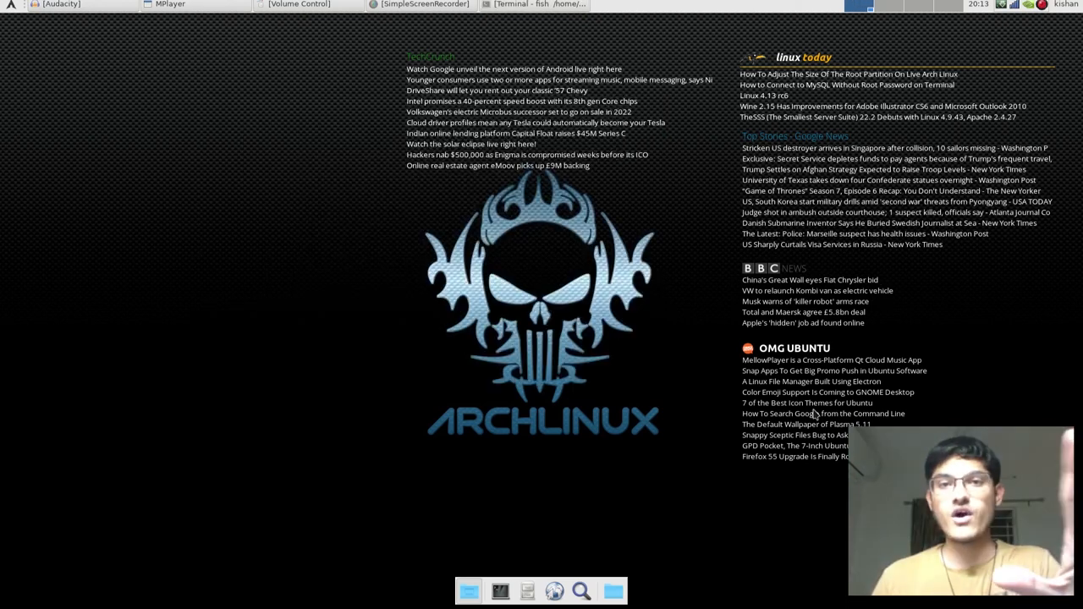
{"action": "mouse_move", "coordinate": [545, 207]}
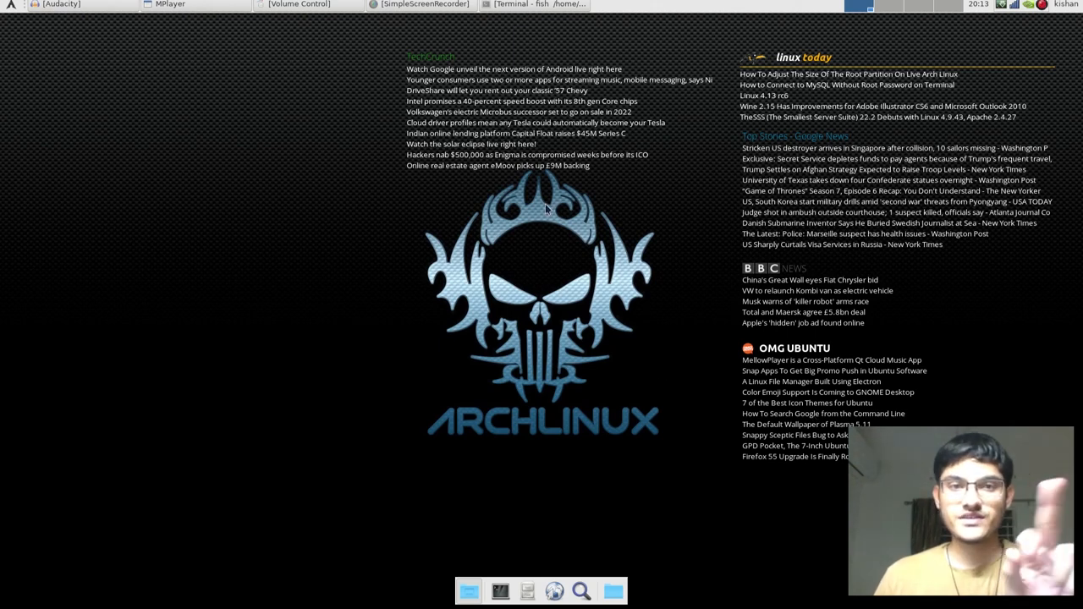